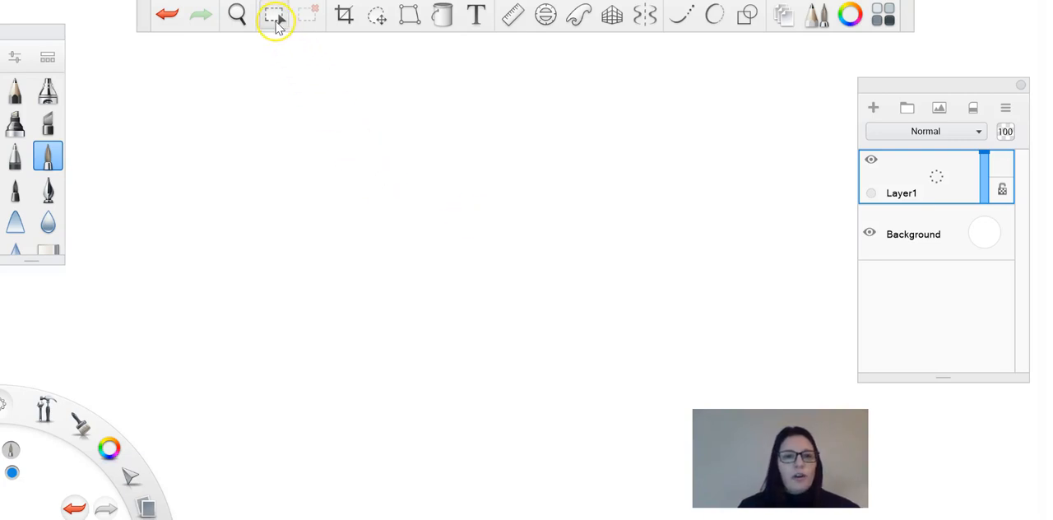
pyautogui.moveTo(309, 19)
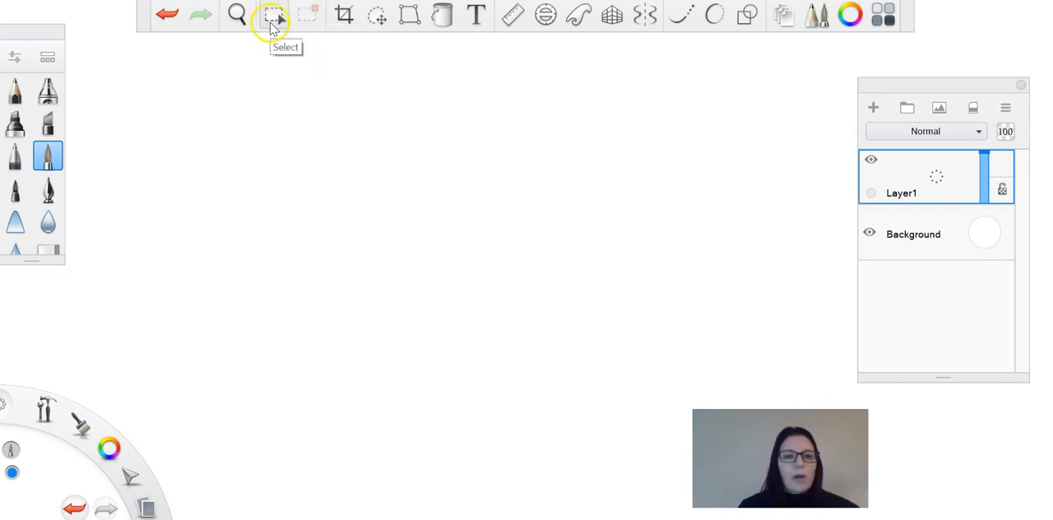
# Paint a large filled blue blob on Layer1 near the centre of the canvas.
pyautogui.click(273, 15)
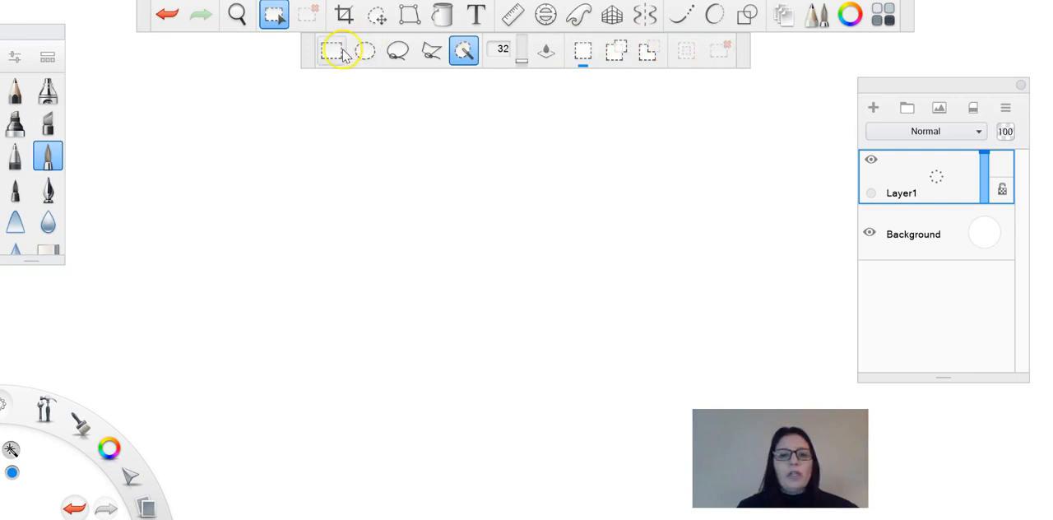
pyautogui.click(273, 15)
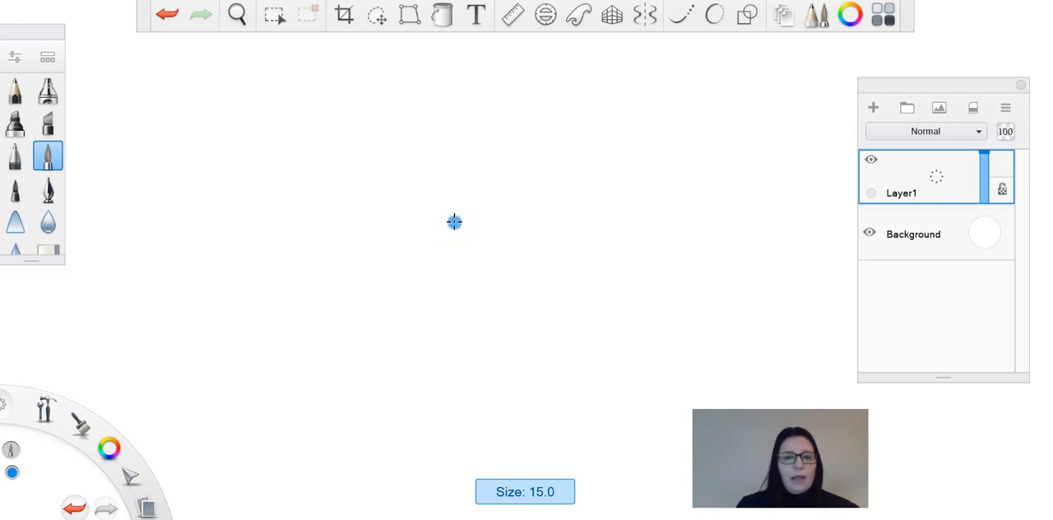
pyautogui.moveTo(454, 222); pyautogui.dragTo(329, 250)
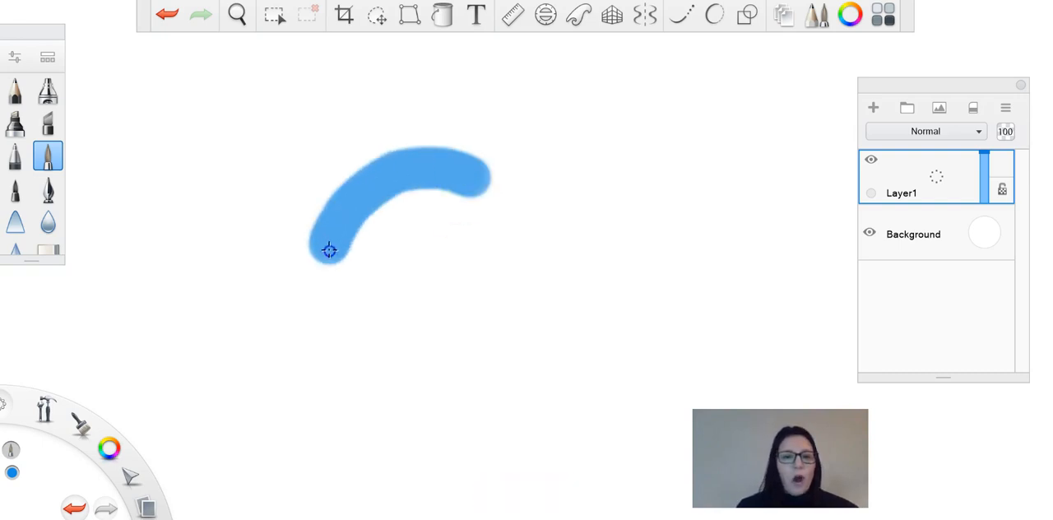
pyautogui.moveTo(329, 250); pyautogui.dragTo(469, 234)
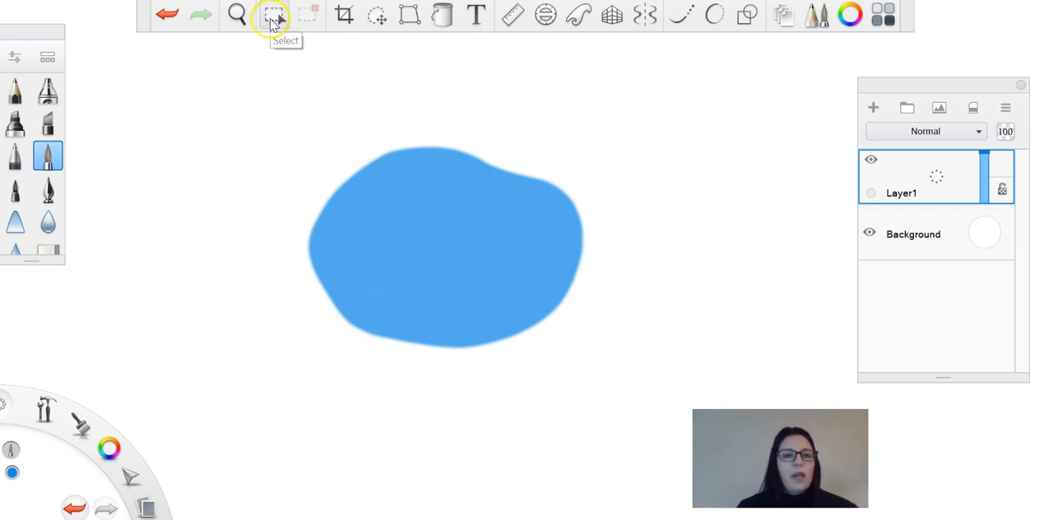
# Mark a rectangular selection inside the blue blob with Rectangle select.
pyautogui.click(273, 15)
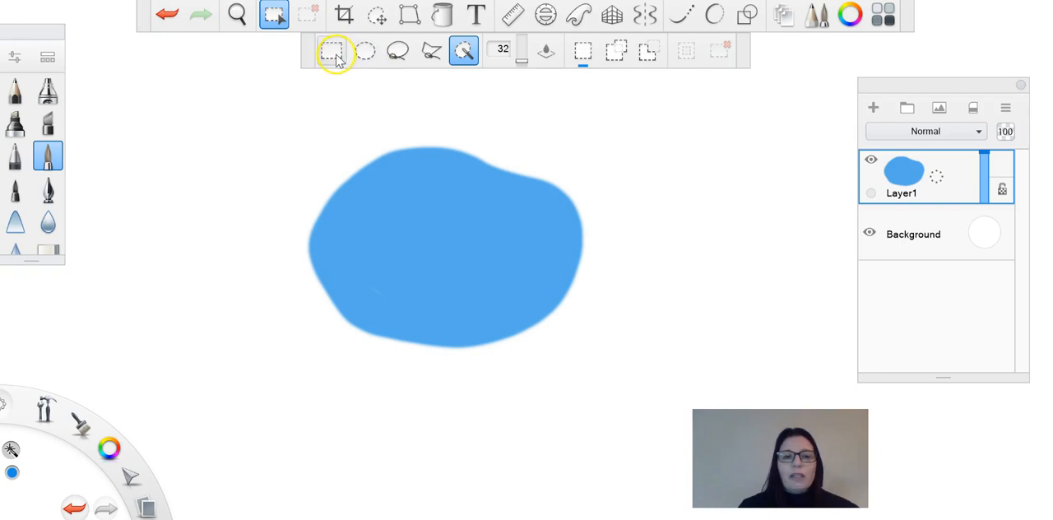
pyautogui.click(332, 50)
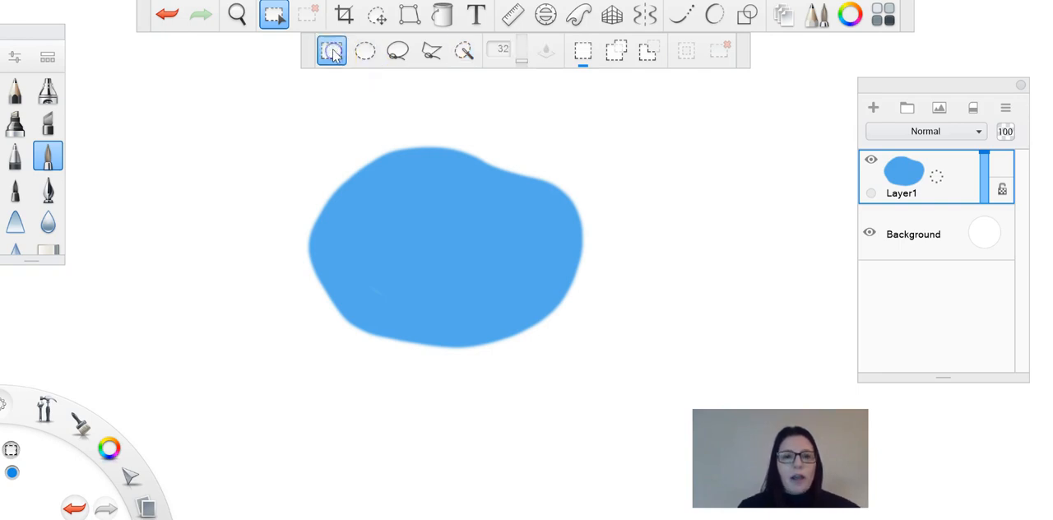
pyautogui.moveTo(388, 181); pyautogui.dragTo(520, 283)
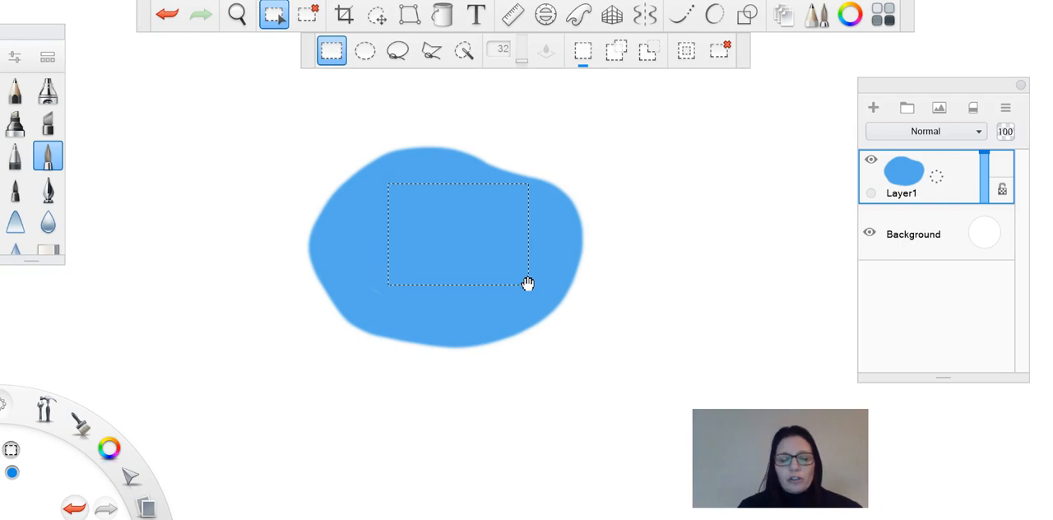
# Undo and redo the rectangular selection so the marquee remains inside the blob.
pyautogui.click(377, 15)
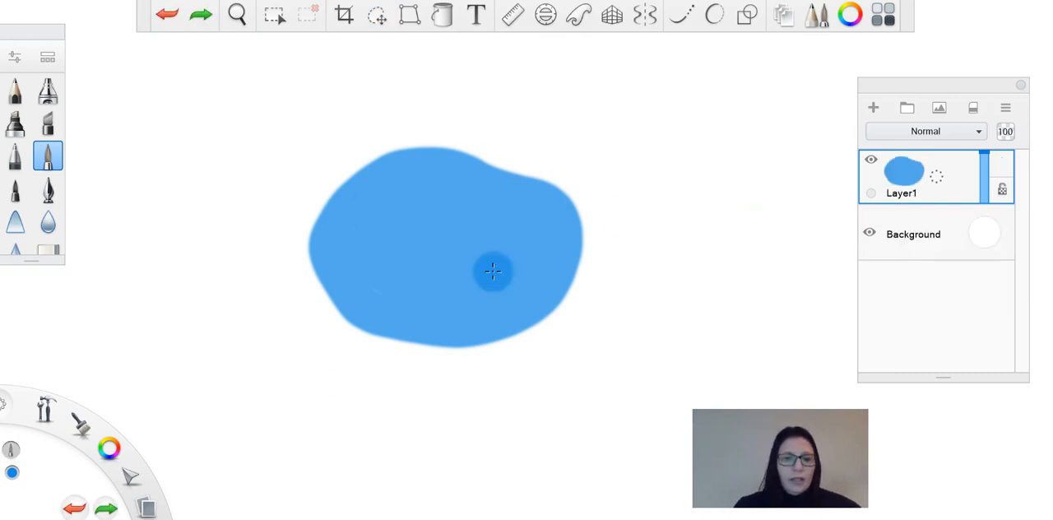
pyautogui.click(376, 14)
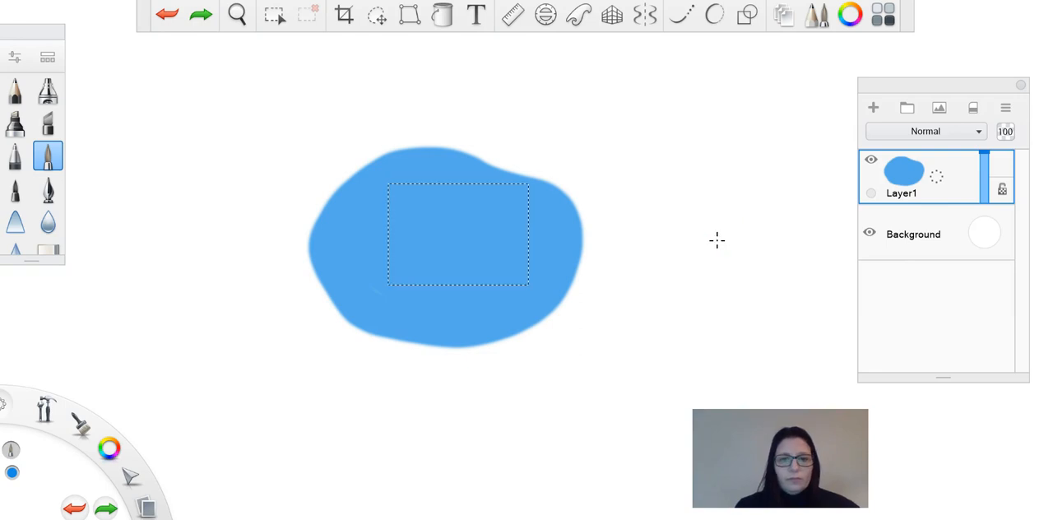
pyautogui.click(376, 15)
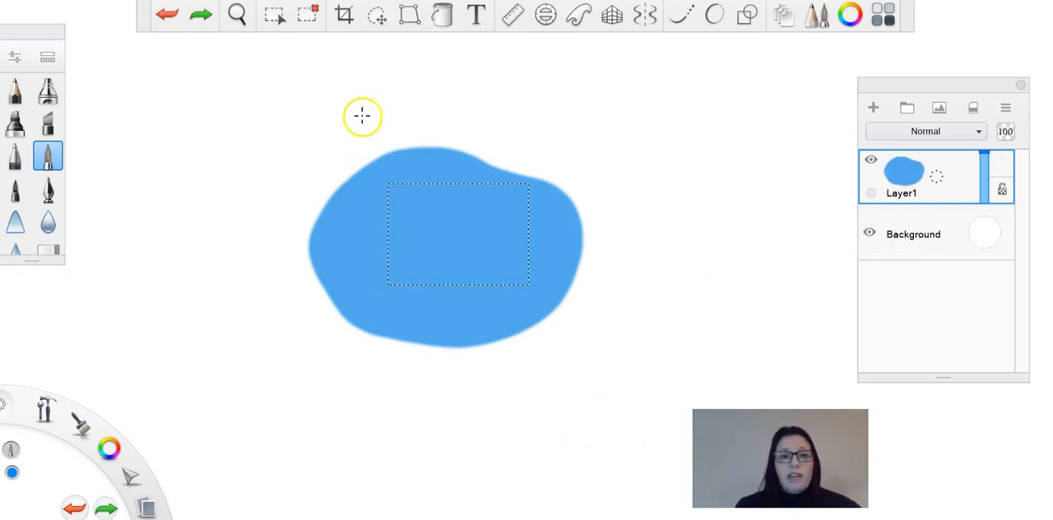
pyautogui.click(273, 15)
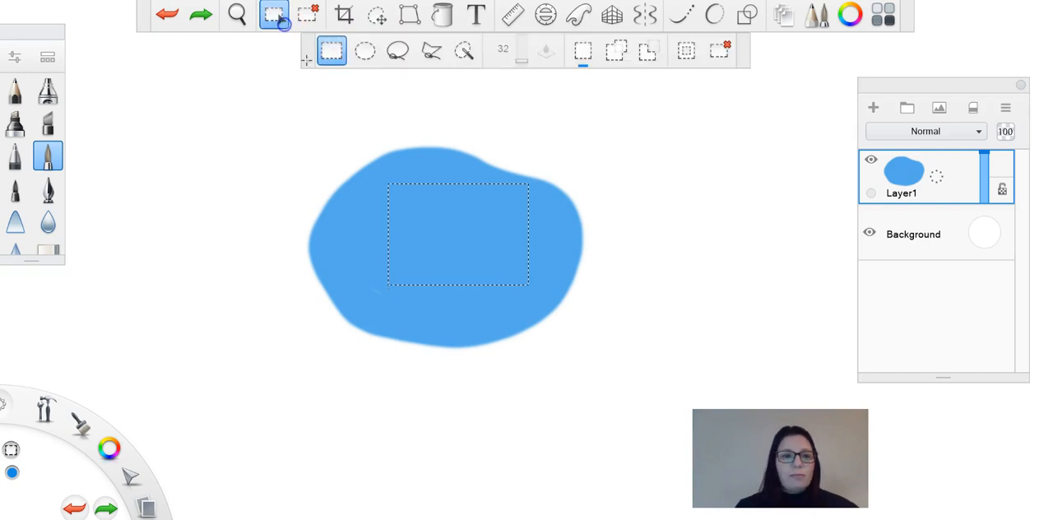
pyautogui.click(365, 49)
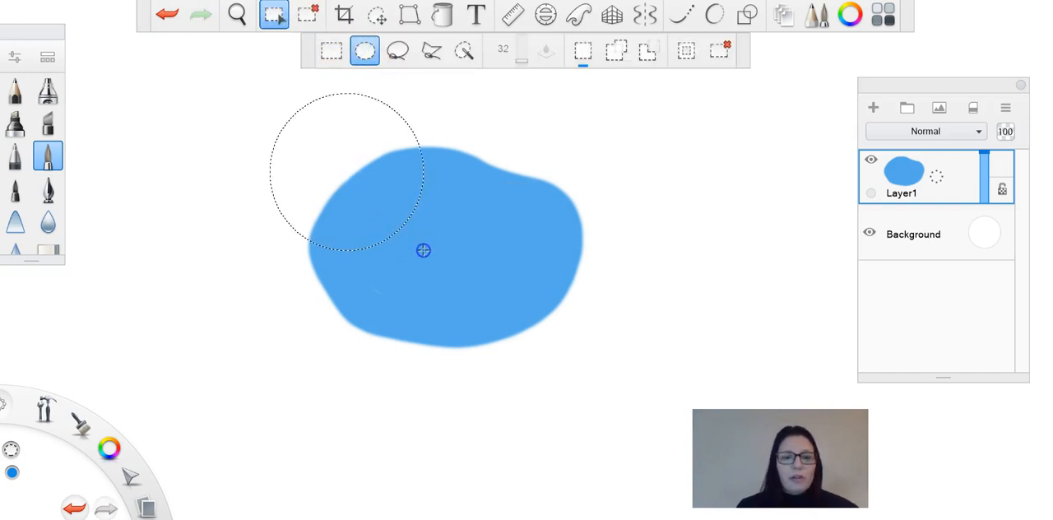
pyautogui.click(377, 15)
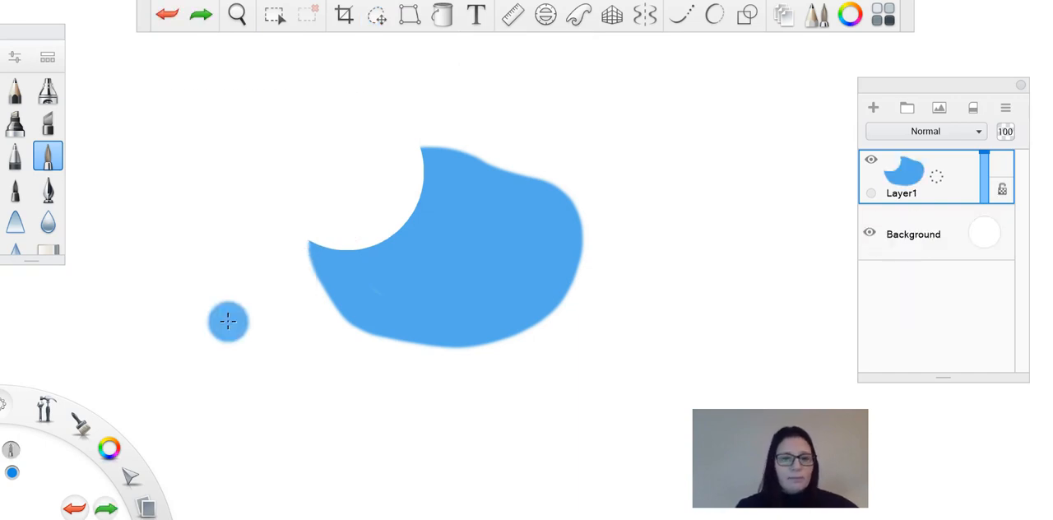
pyautogui.click(275, 15)
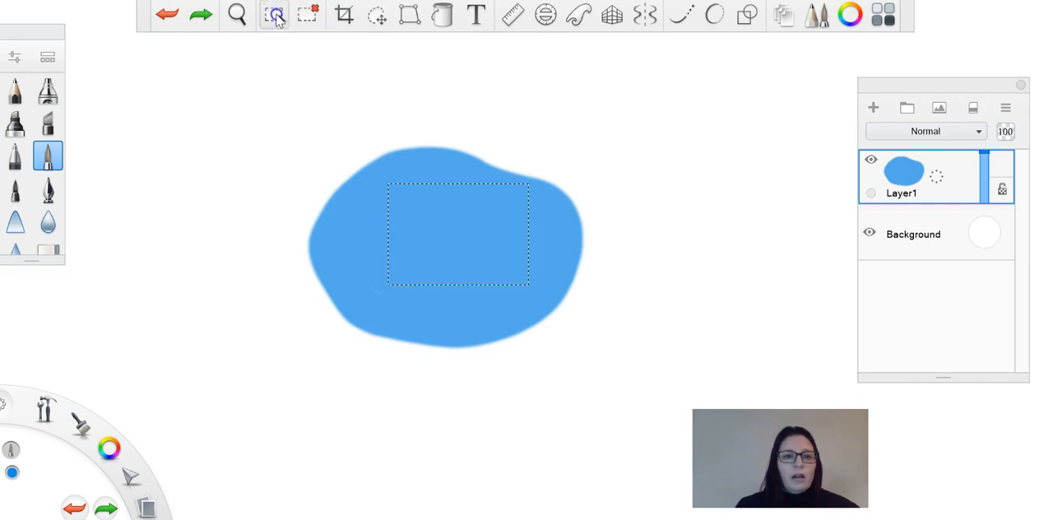
pyautogui.click(273, 15)
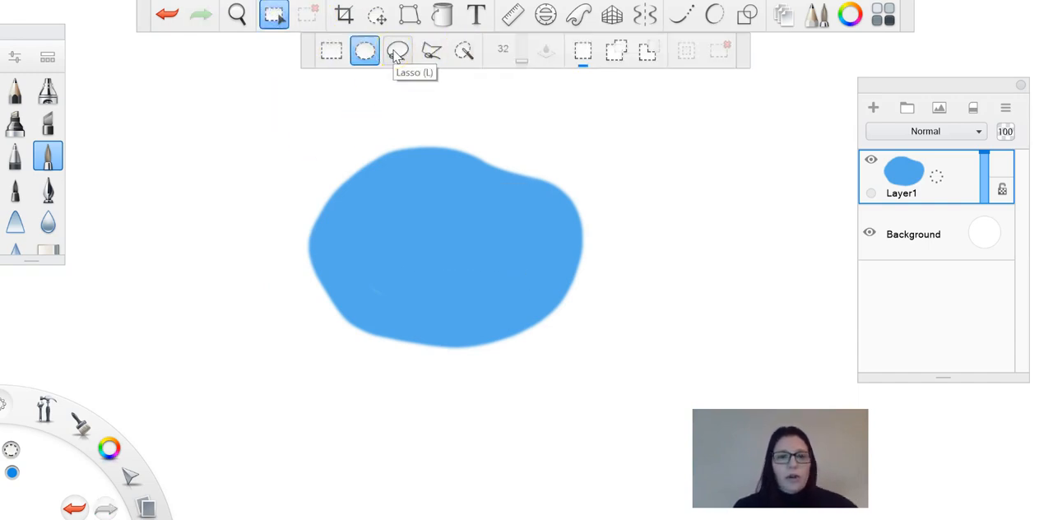
pyautogui.click(398, 51)
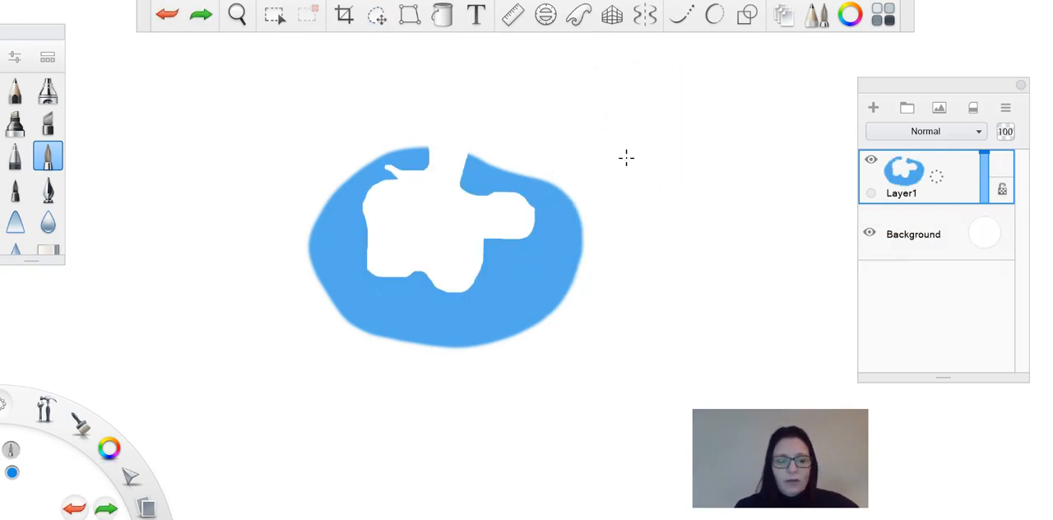
pyautogui.click(283, 111)
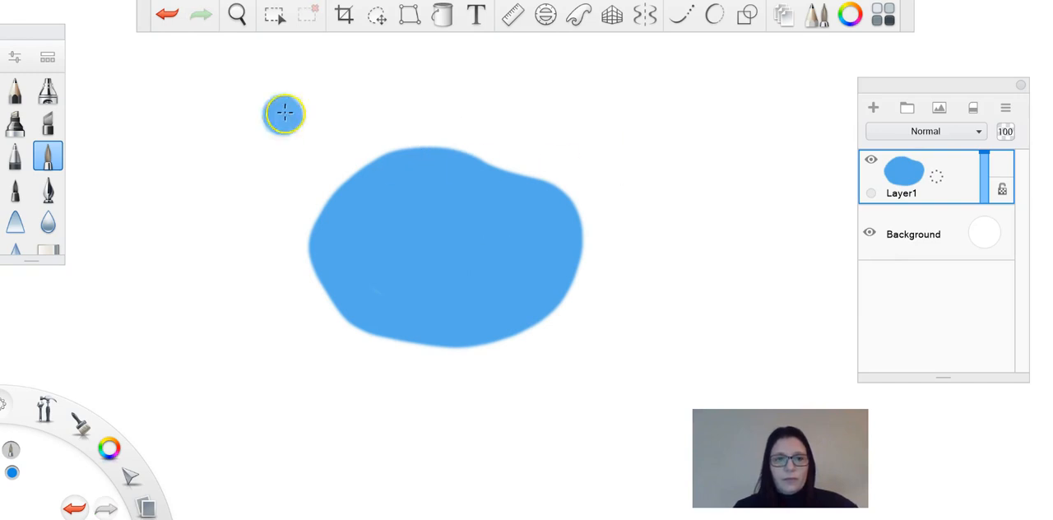
# Outline a polygonal Polyline selection across the blob extending past its lower left side.
pyautogui.click(273, 14)
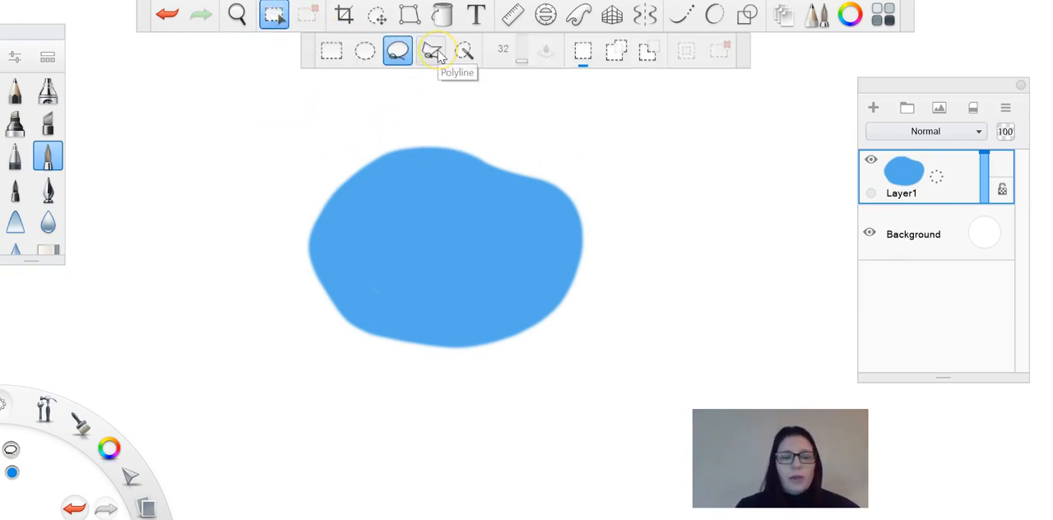
pyautogui.click(430, 49)
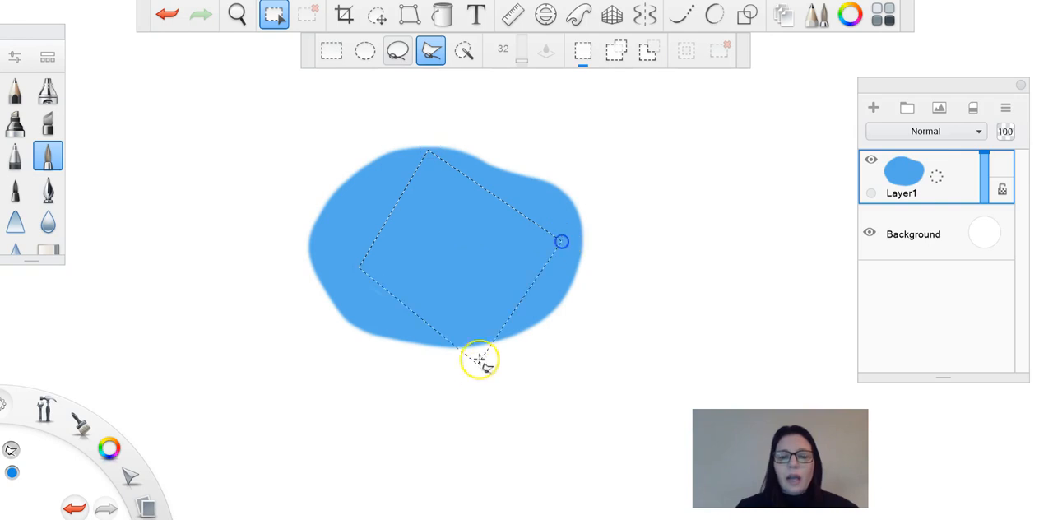
pyautogui.moveTo(479, 359); pyautogui.dragTo(220, 283)
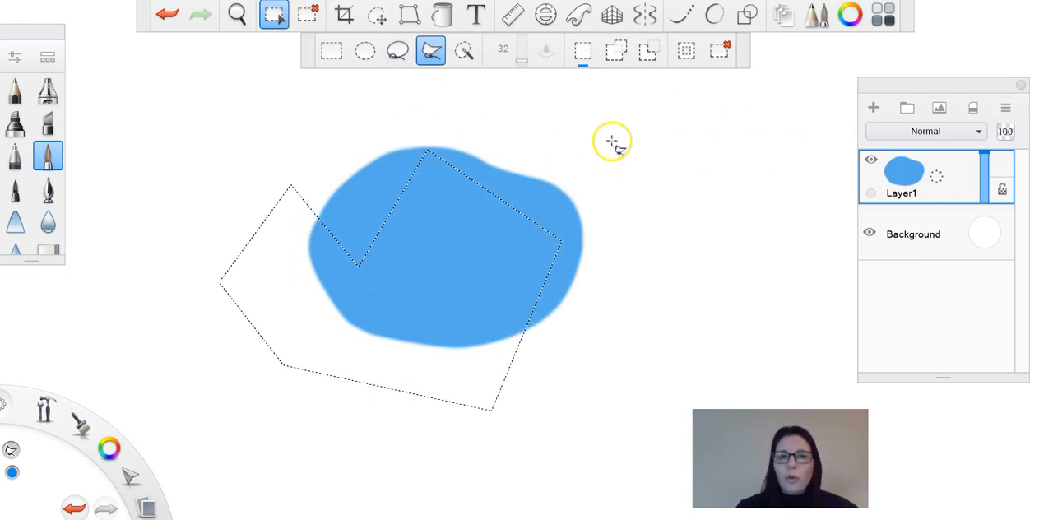
pyautogui.moveTo(615, 144)
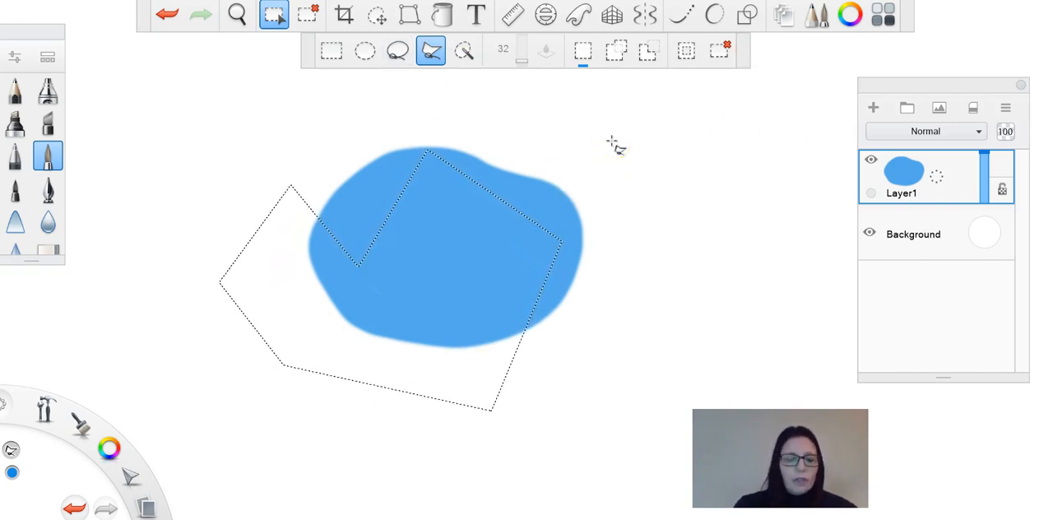
pyautogui.click(464, 49)
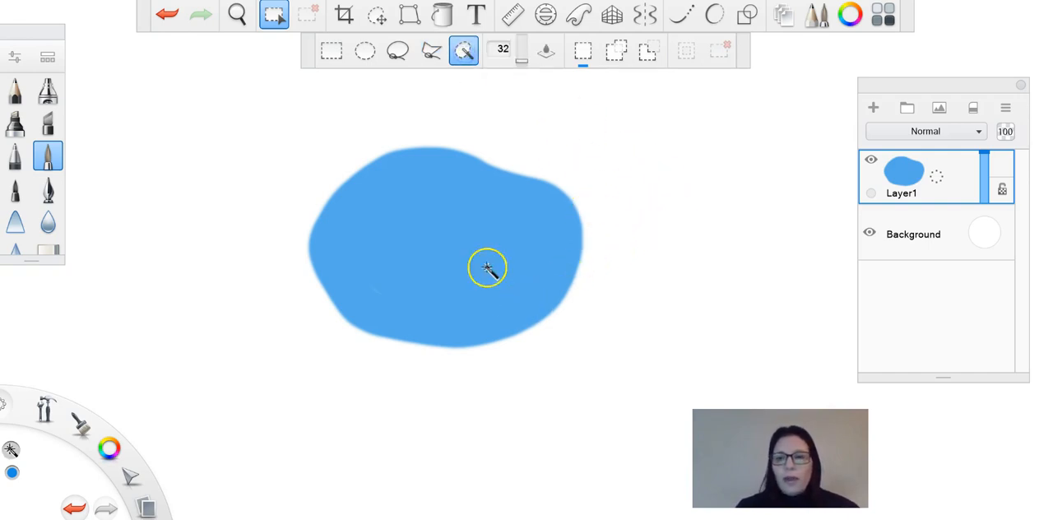
pyautogui.click(487, 268)
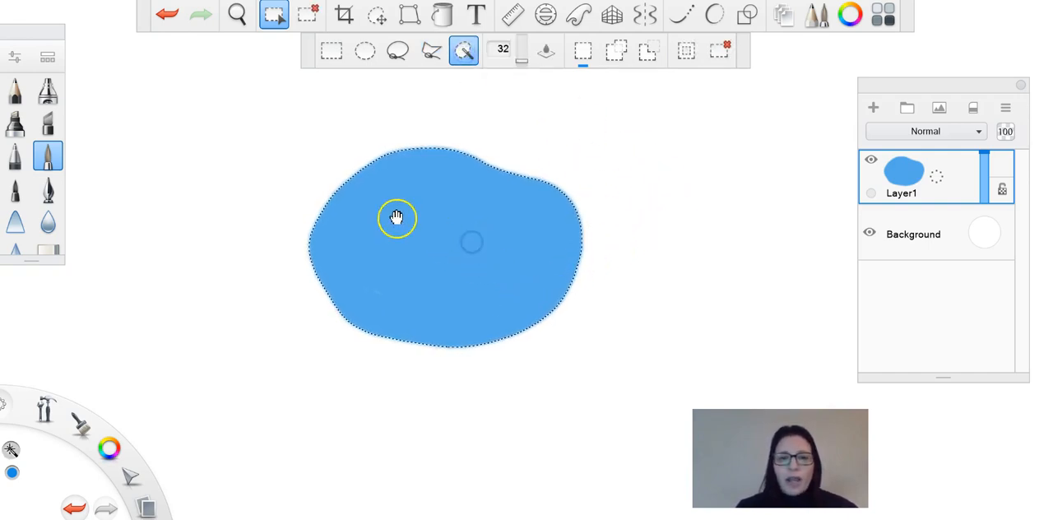
pyautogui.moveTo(470, 161)
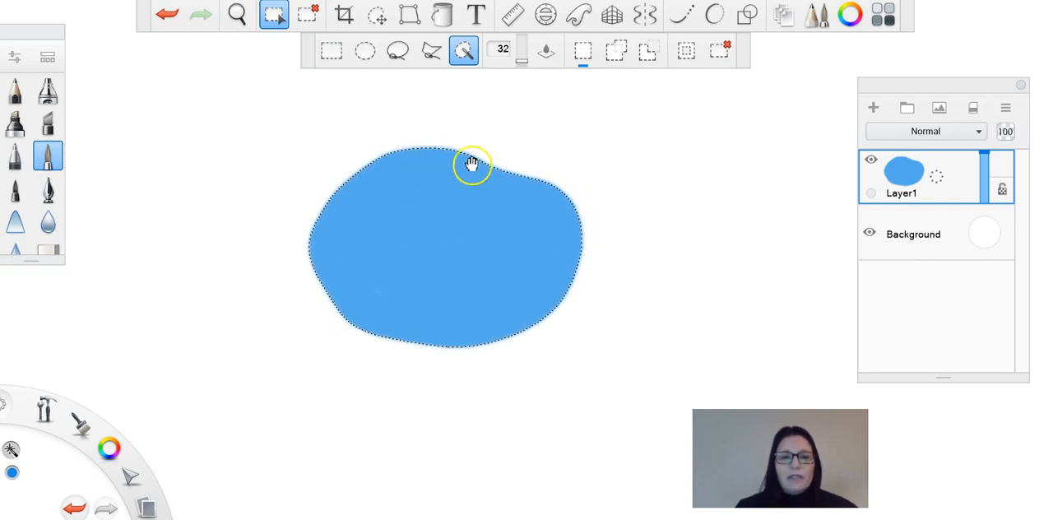
pyautogui.moveTo(474, 260)
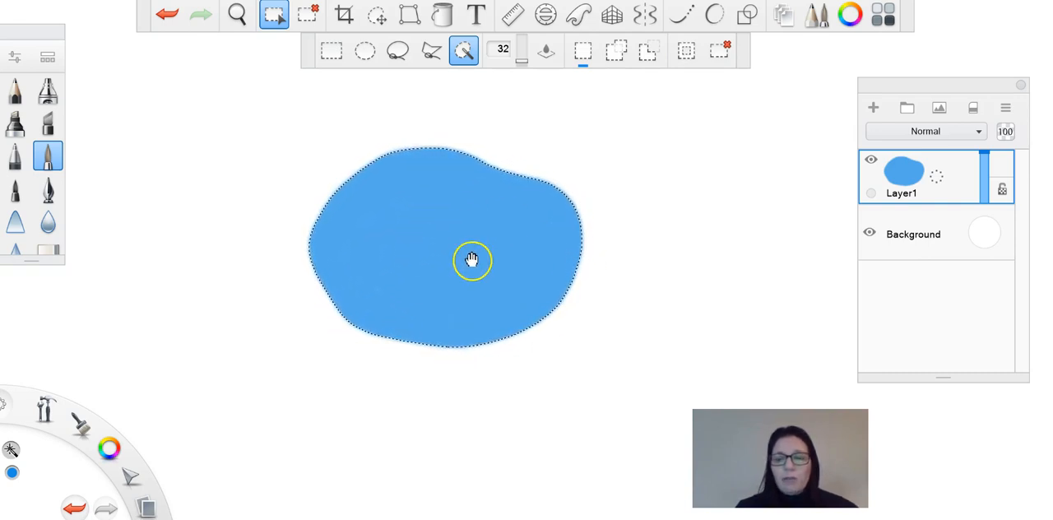
pyautogui.moveTo(534, 223)
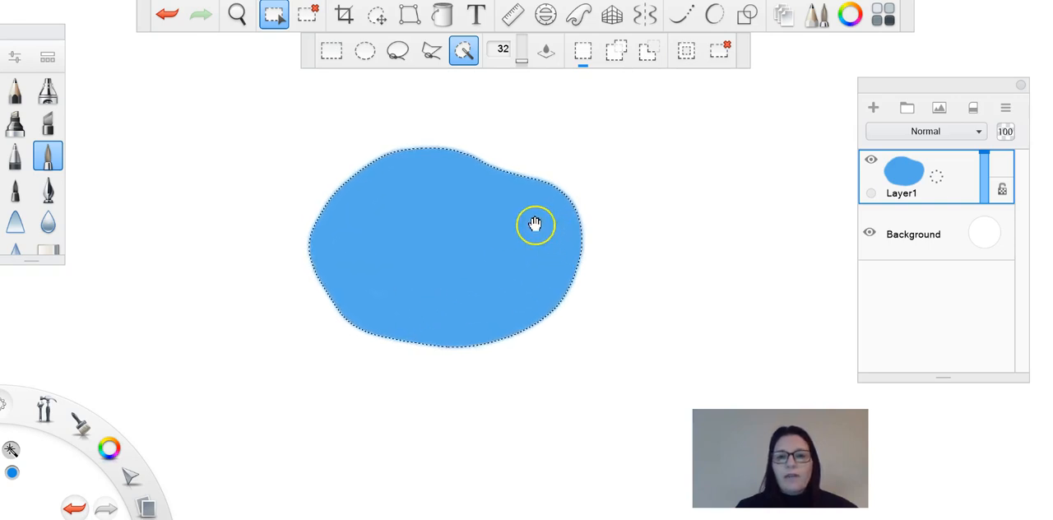
pyautogui.moveTo(523, 46)
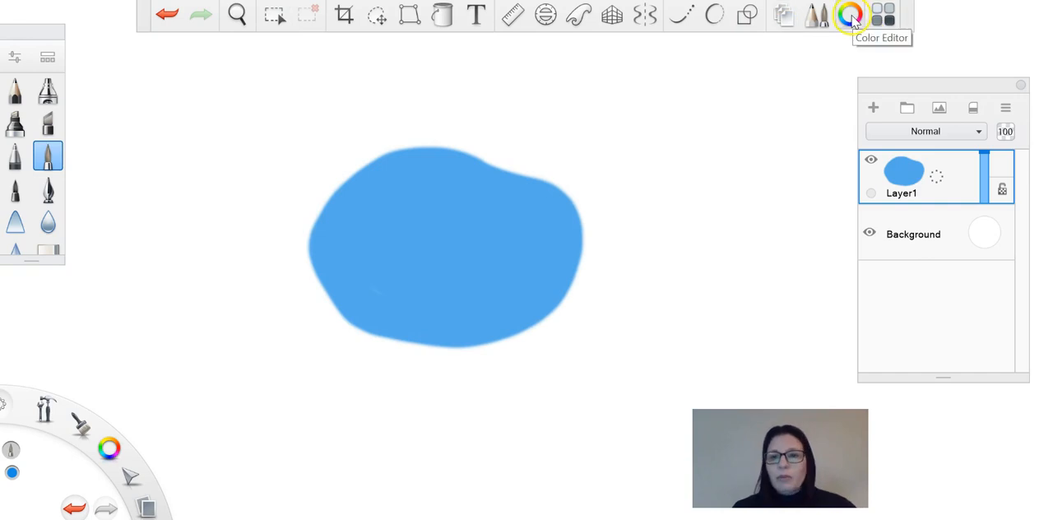
# Select the blue shape by colour with the Magic Wand to test the selection.
pyautogui.click(850, 15)
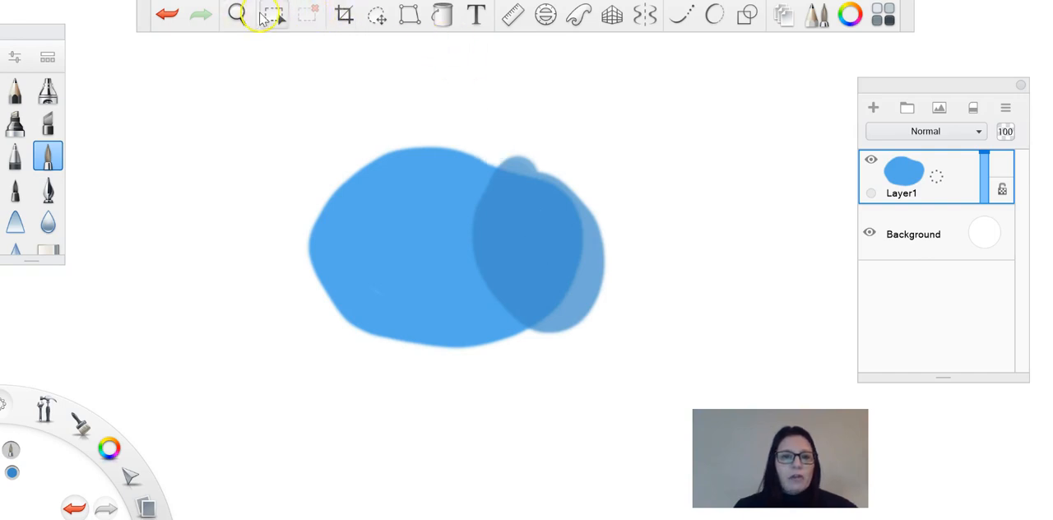
pyautogui.click(273, 15)
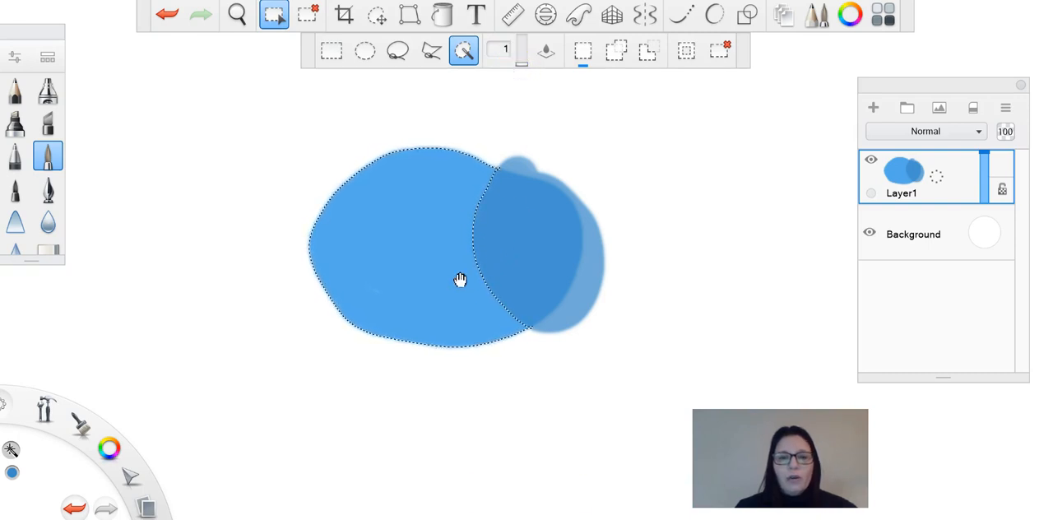
pyautogui.click(507, 270)
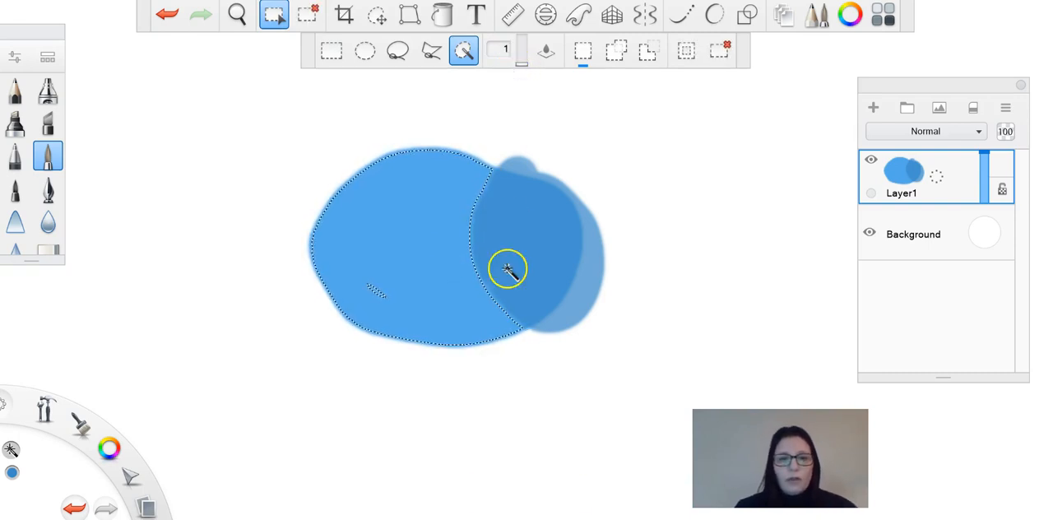
pyautogui.click(508, 269)
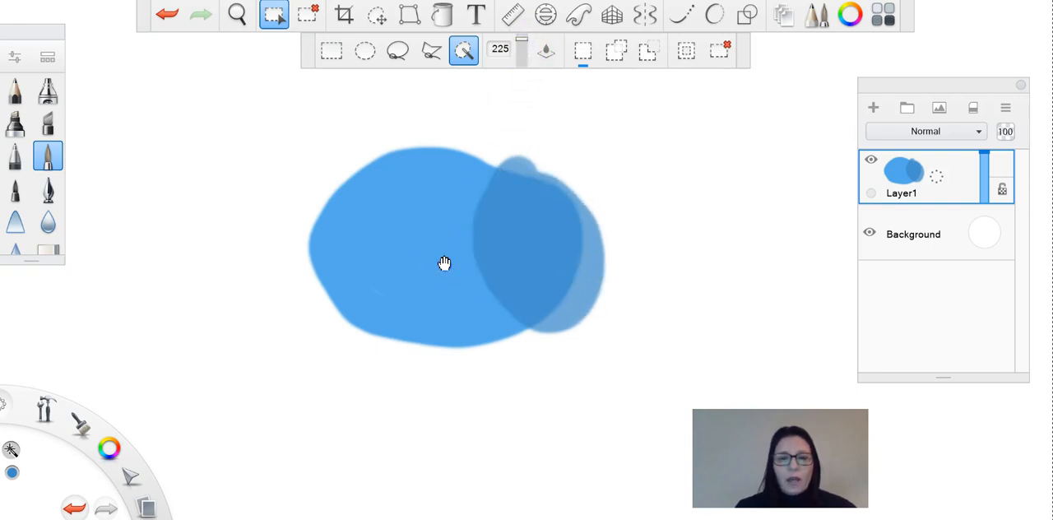
pyautogui.moveTo(428, 323)
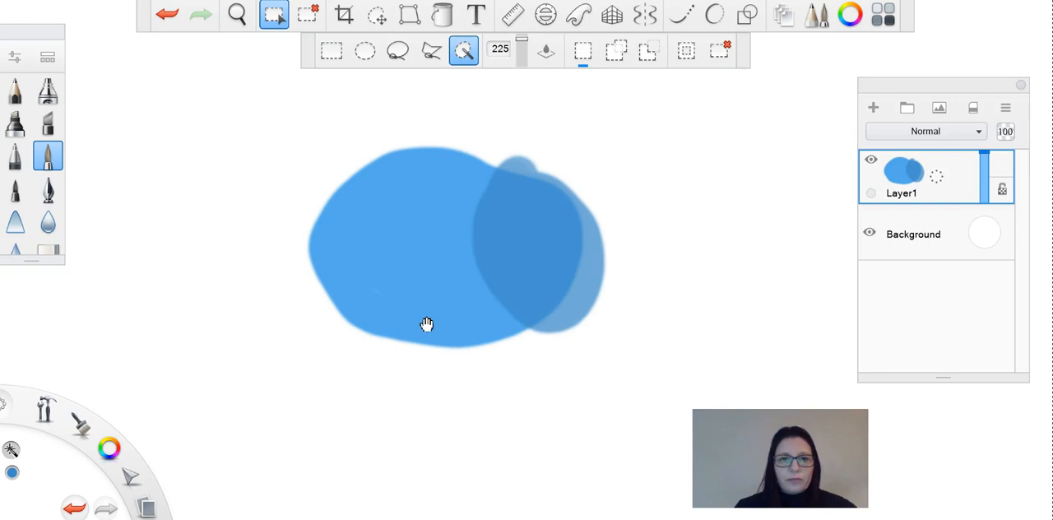
pyautogui.moveTo(513, 269)
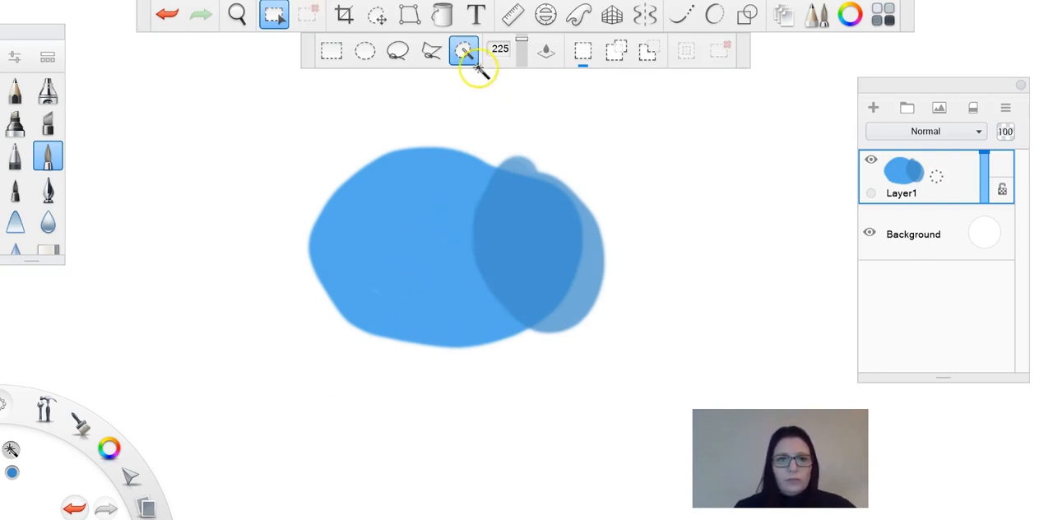
# Lower the magic-wand tolerance to 22 so only the lighter blue area matches.
pyautogui.click(462, 50)
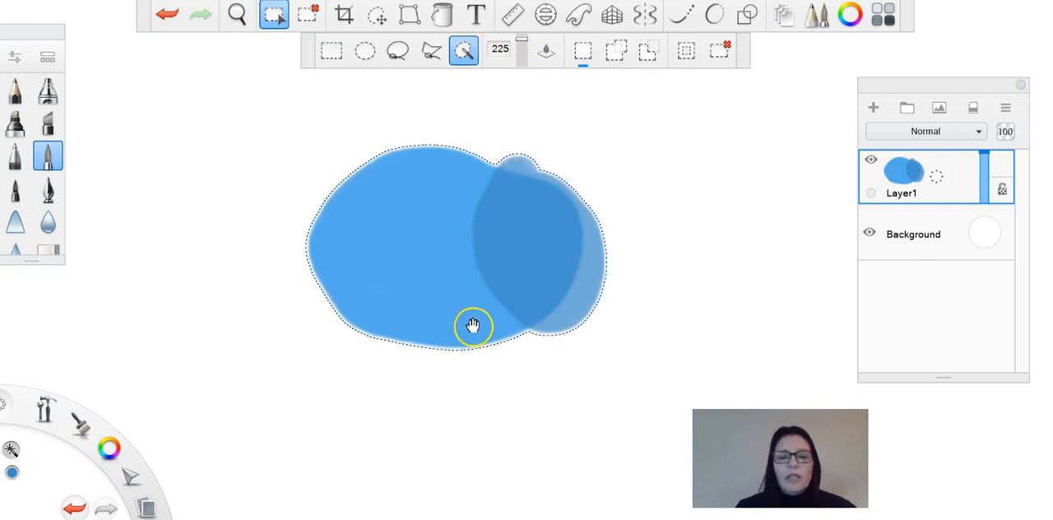
pyautogui.moveTo(530, 303)
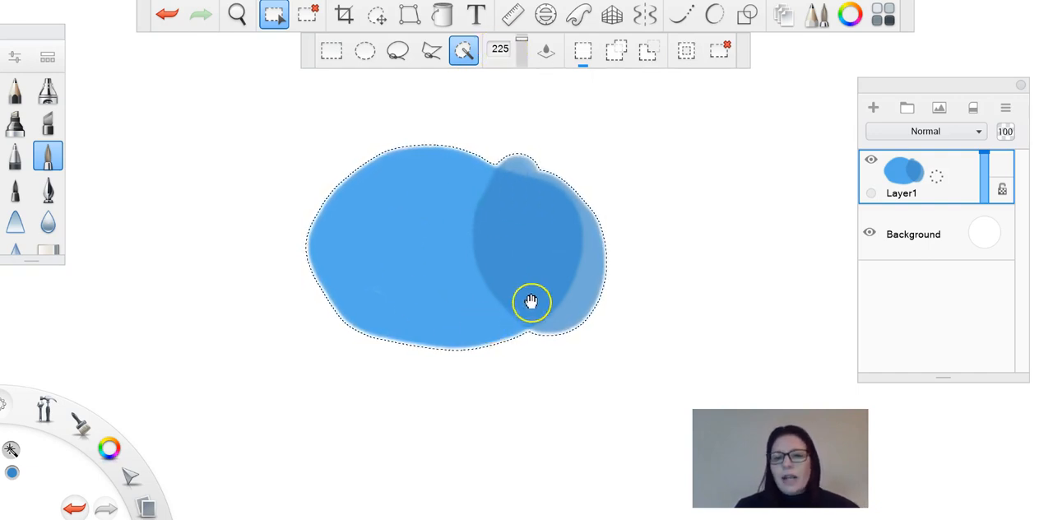
pyautogui.moveTo(567, 234)
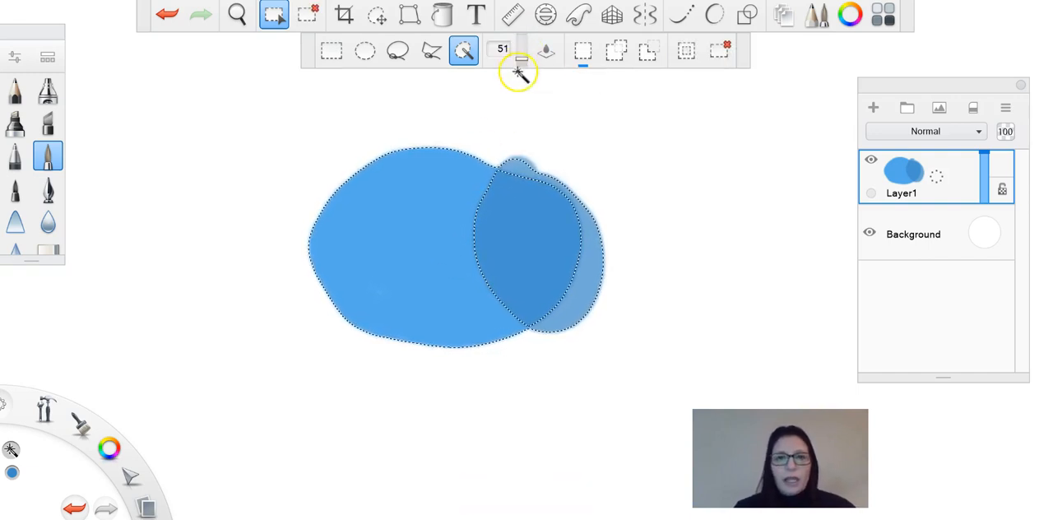
pyautogui.click(450, 220)
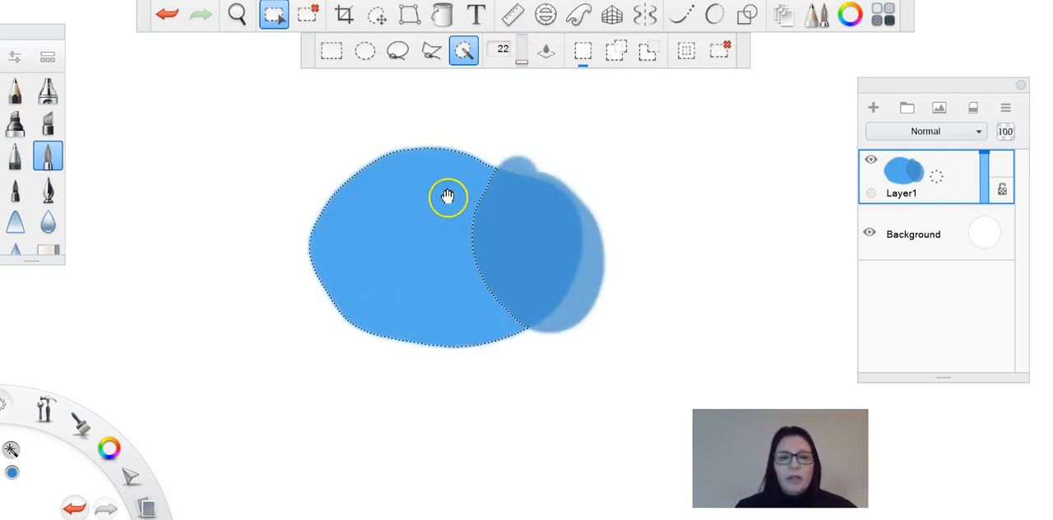
pyautogui.moveTo(445, 207)
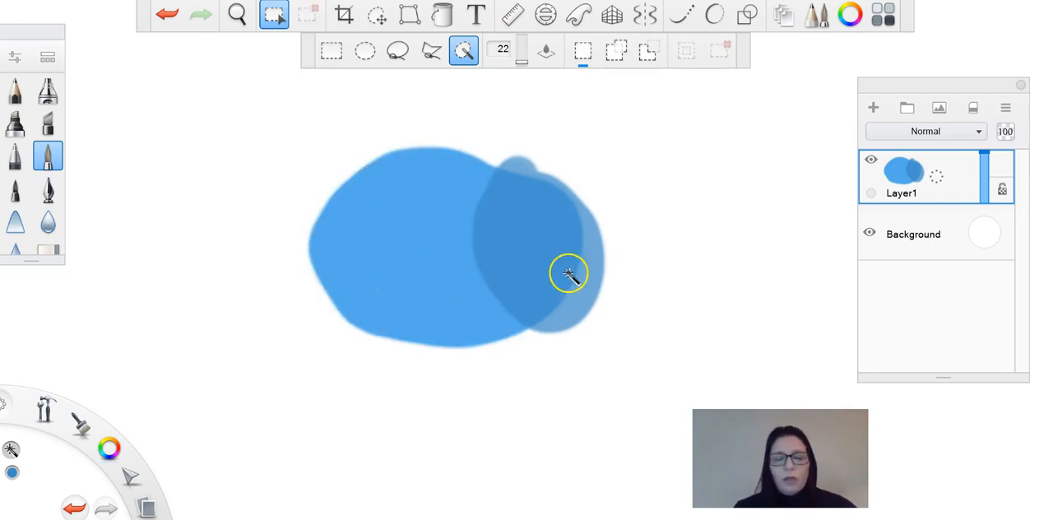
pyautogui.moveTo(518, 230)
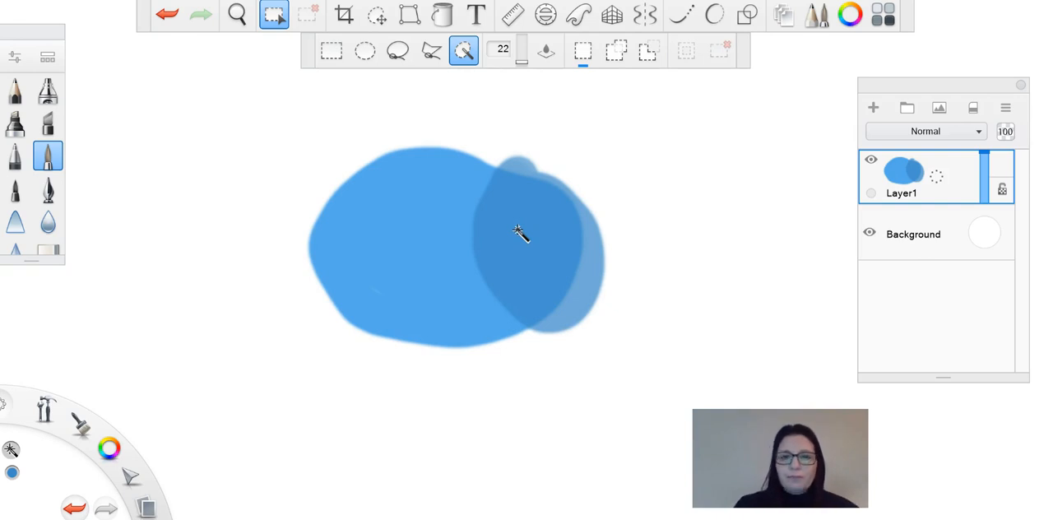
pyautogui.moveTo(546, 51)
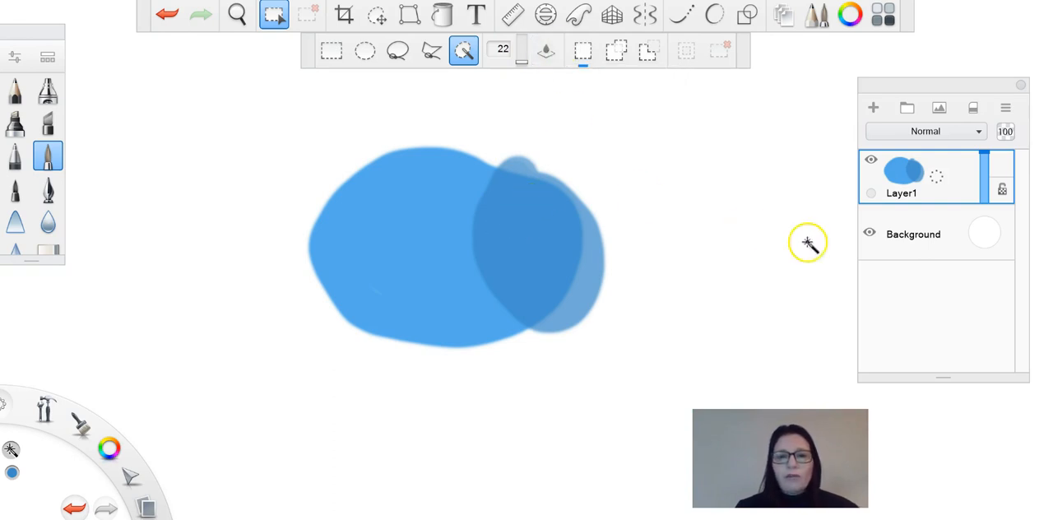
# Duplicate Layer1 as Layer1-1 and shift the blob copy to the right of the original.
pyautogui.click(904, 138)
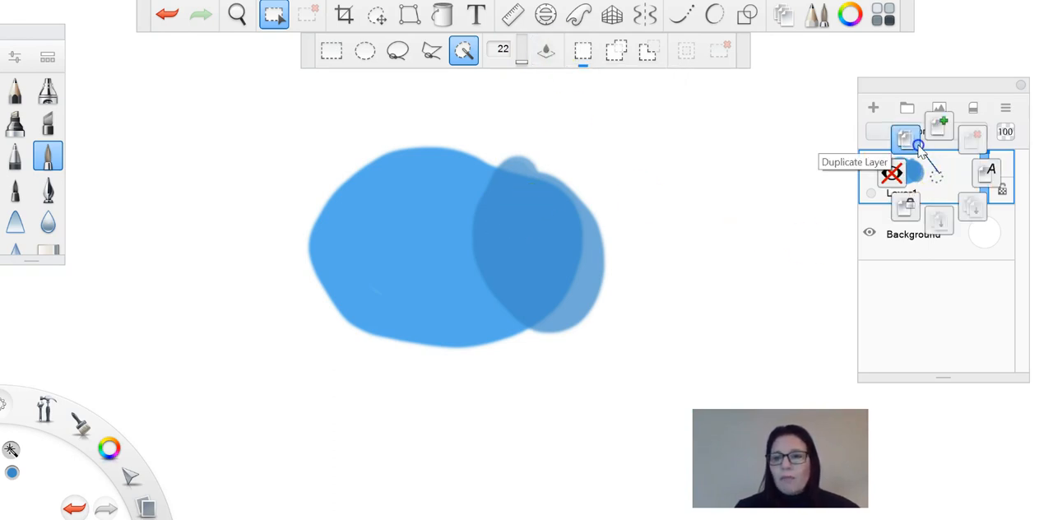
pyautogui.click(905, 140)
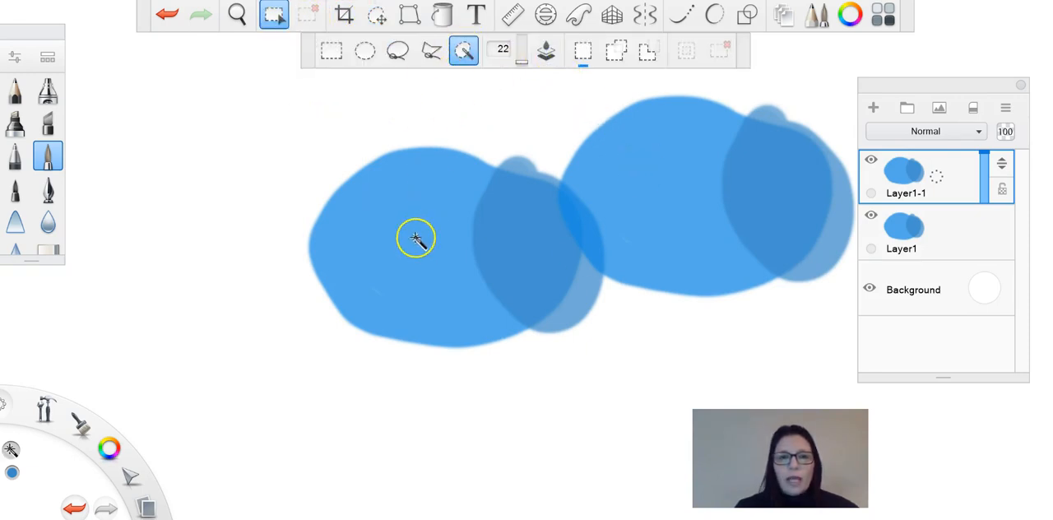
pyautogui.click(414, 239)
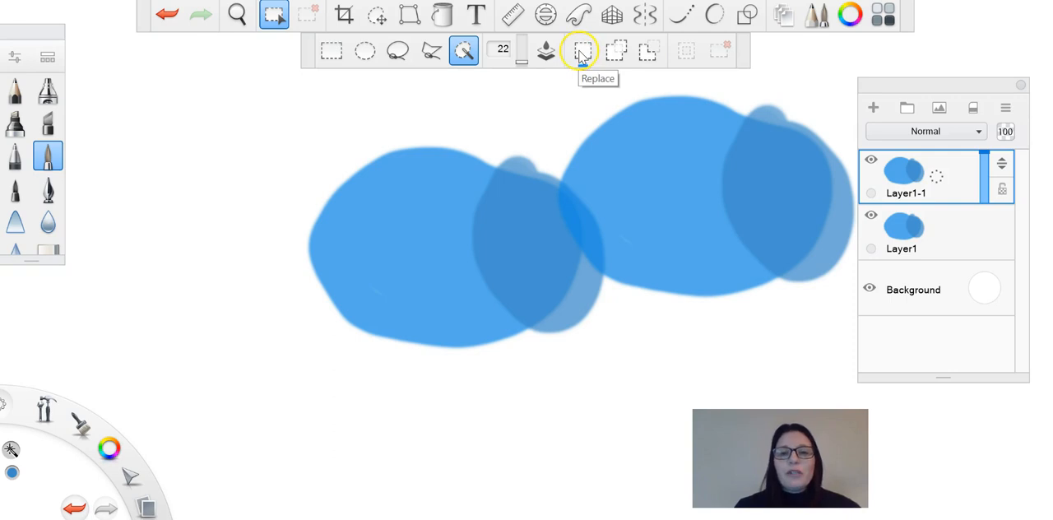
# Set selection to Replace mode and switch from colour selection to Rectangle select.
pyautogui.click(581, 50)
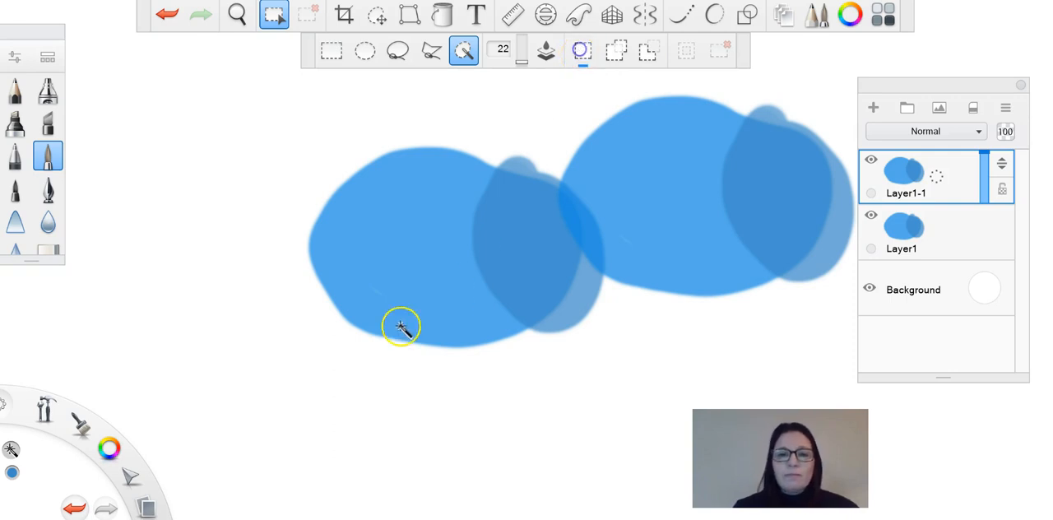
pyautogui.click(401, 325)
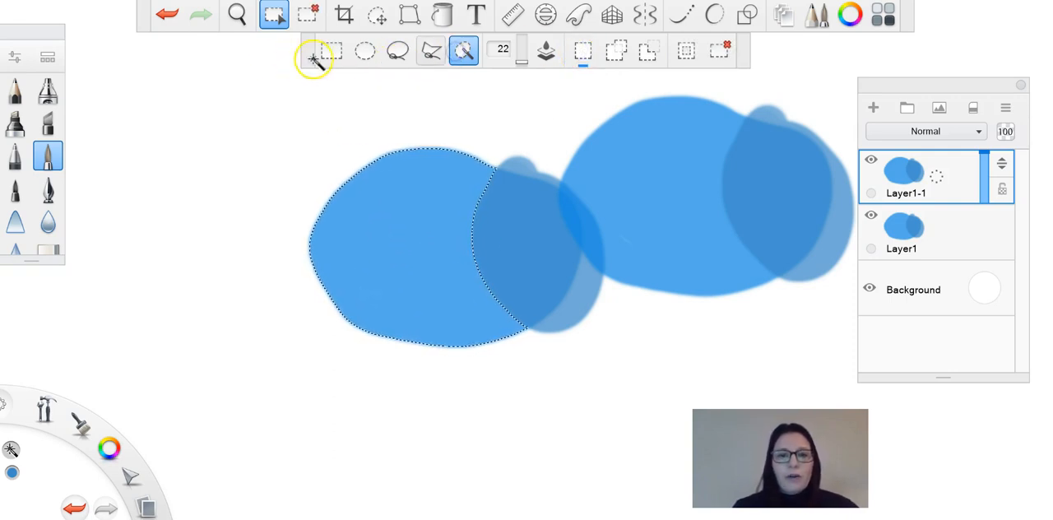
pyautogui.click(332, 51)
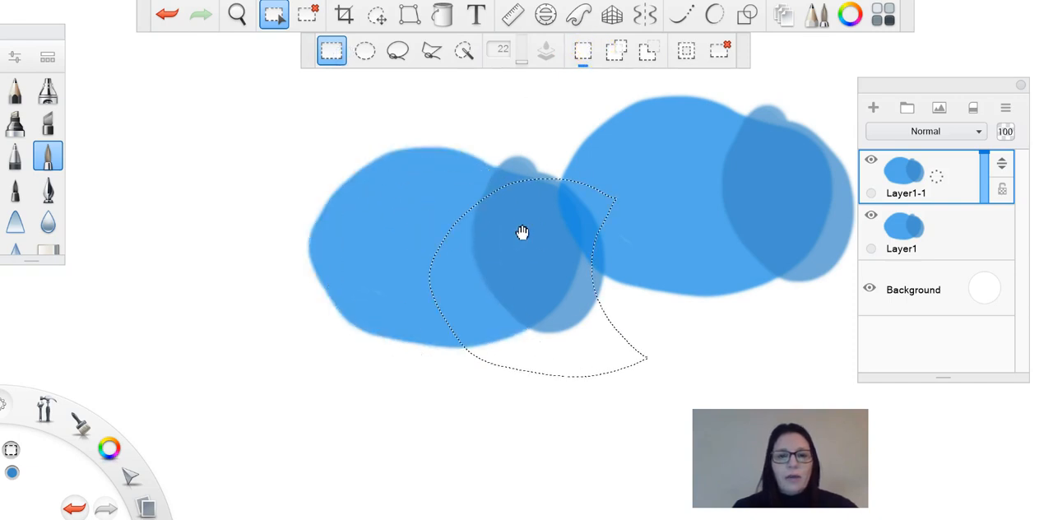
pyautogui.click(584, 51)
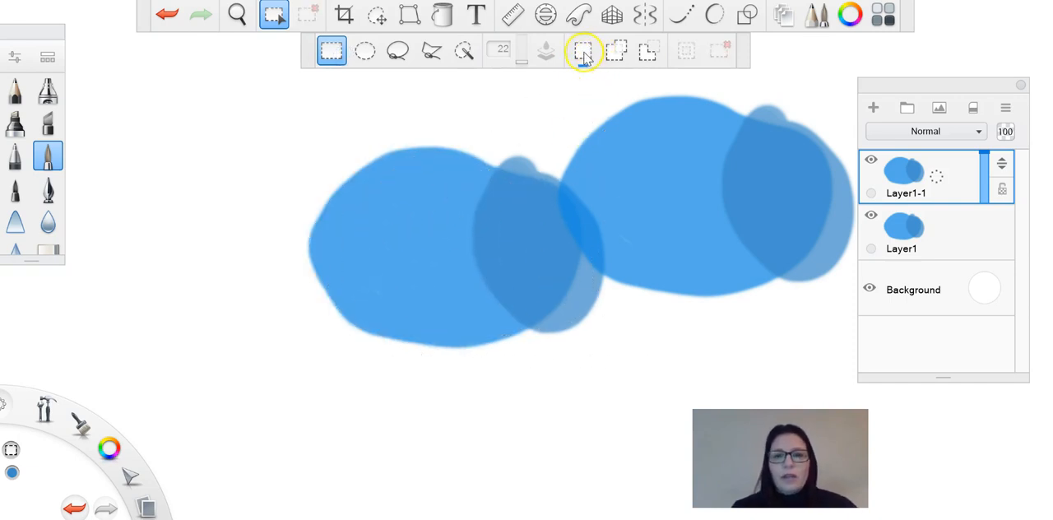
# Place a small rectangular selection over the lower middle of the left blob.
pyautogui.moveTo(401, 174); pyautogui.dragTo(586, 267)
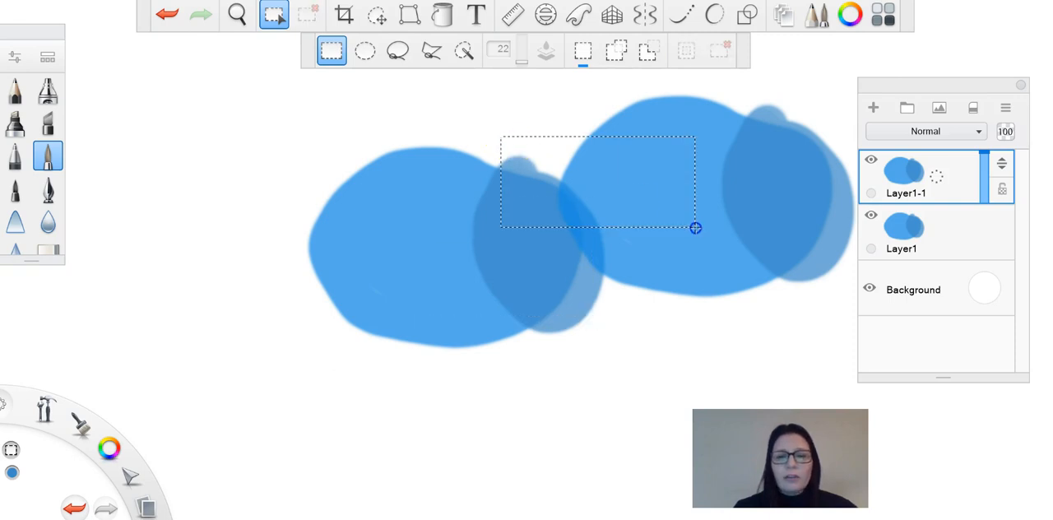
pyautogui.moveTo(694, 227); pyautogui.dragTo(513, 282)
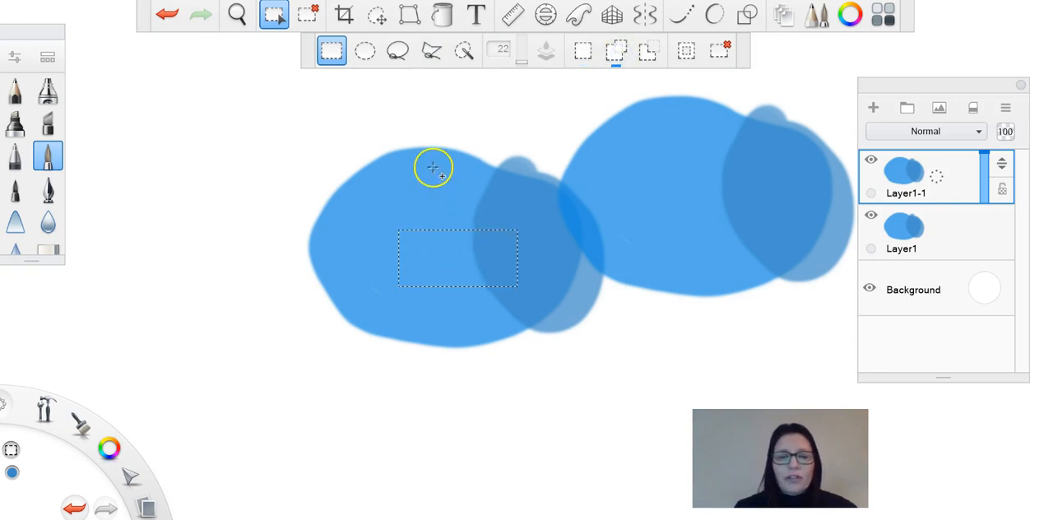
# Add rectangles into a stepped blocky selection over the left blob, then invert it.
pyautogui.moveTo(434, 168); pyautogui.dragTo(487, 267)
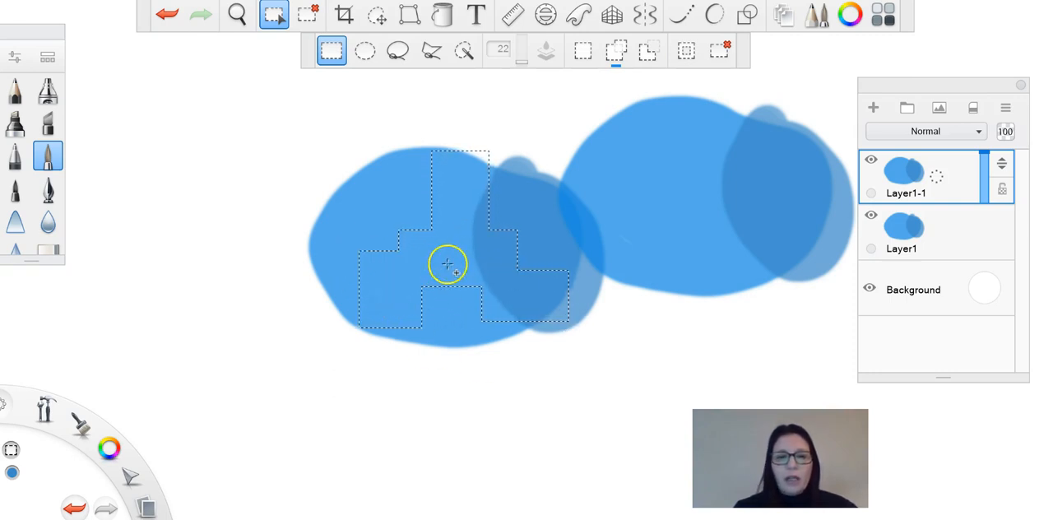
pyautogui.moveTo(655, 125)
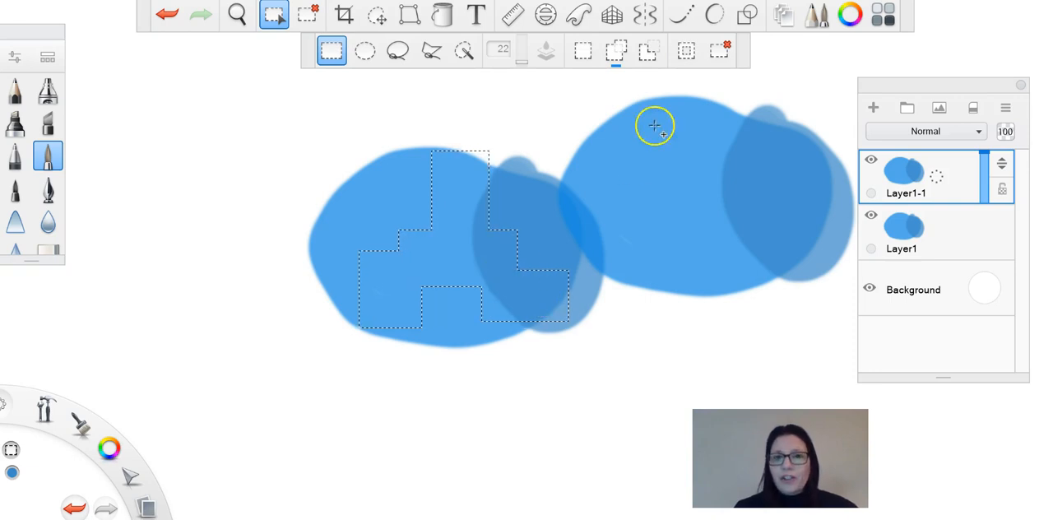
pyautogui.moveTo(648, 51)
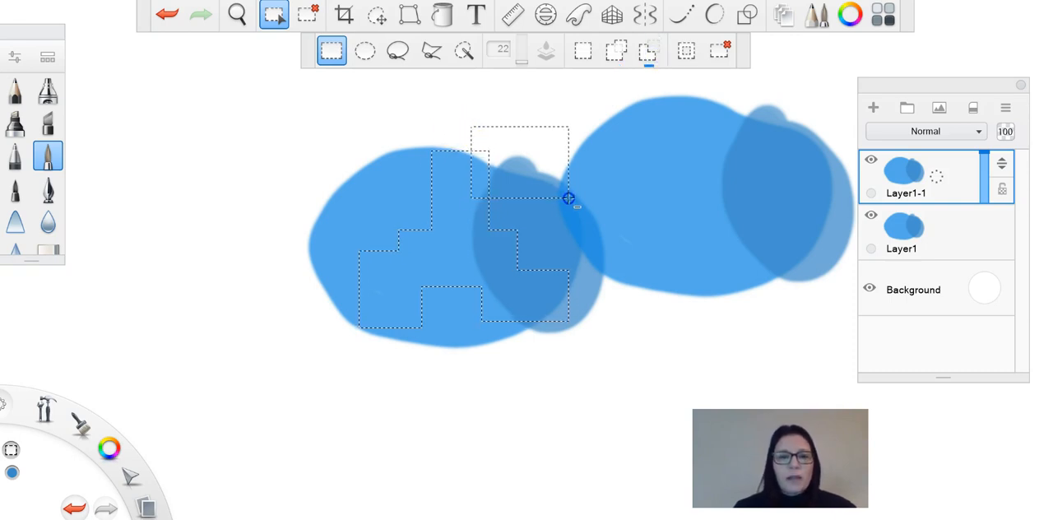
pyautogui.moveTo(569, 198); pyautogui.dragTo(612, 342)
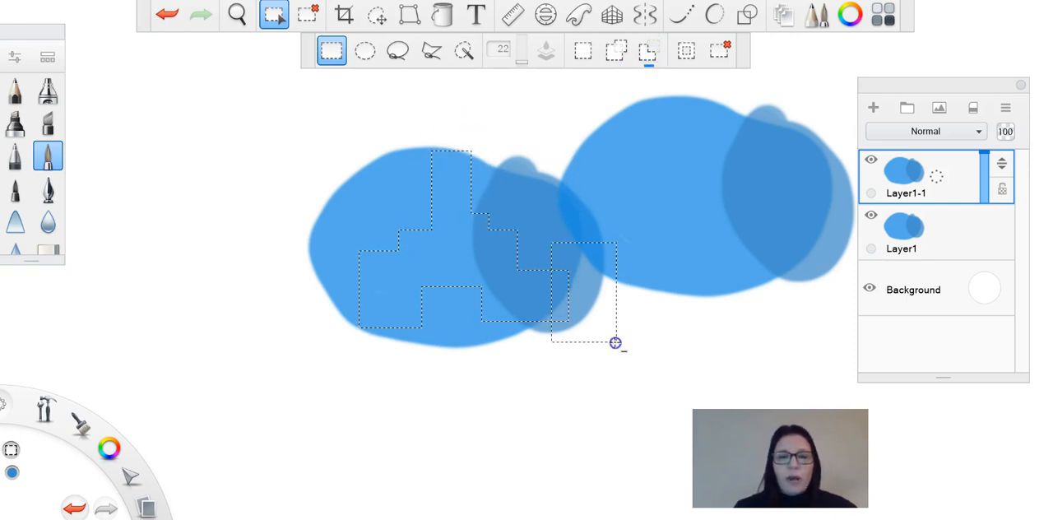
pyautogui.click(689, 50)
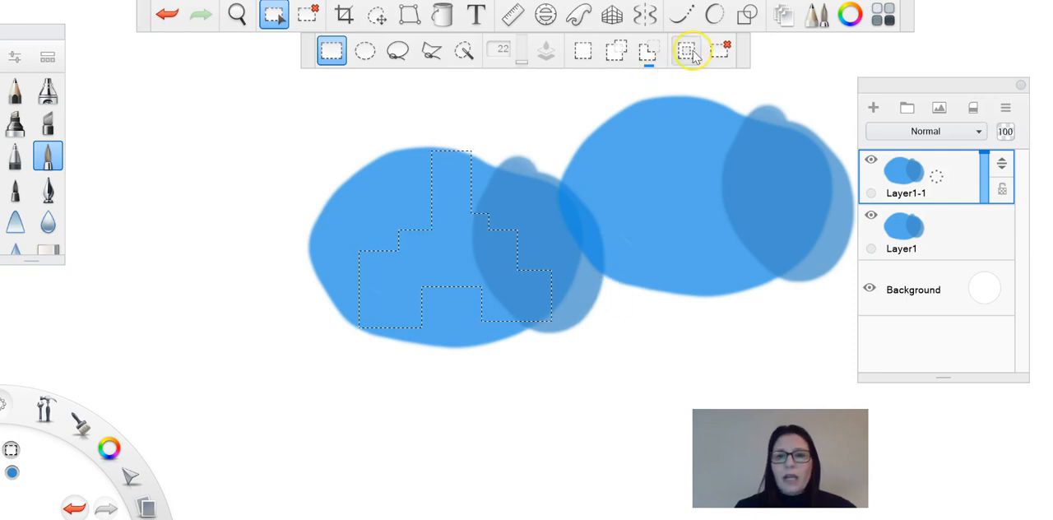
pyautogui.moveTo(686, 51)
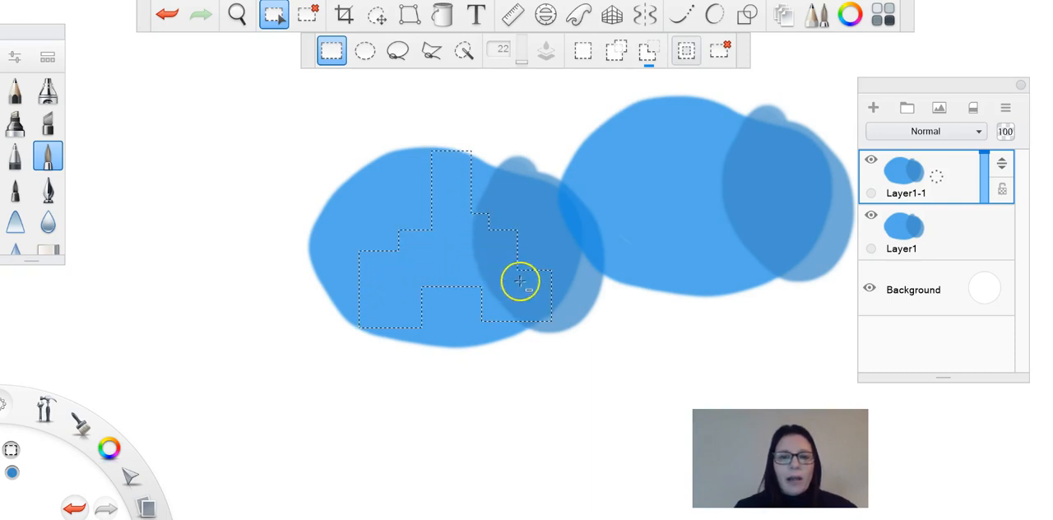
pyautogui.moveTo(656, 72)
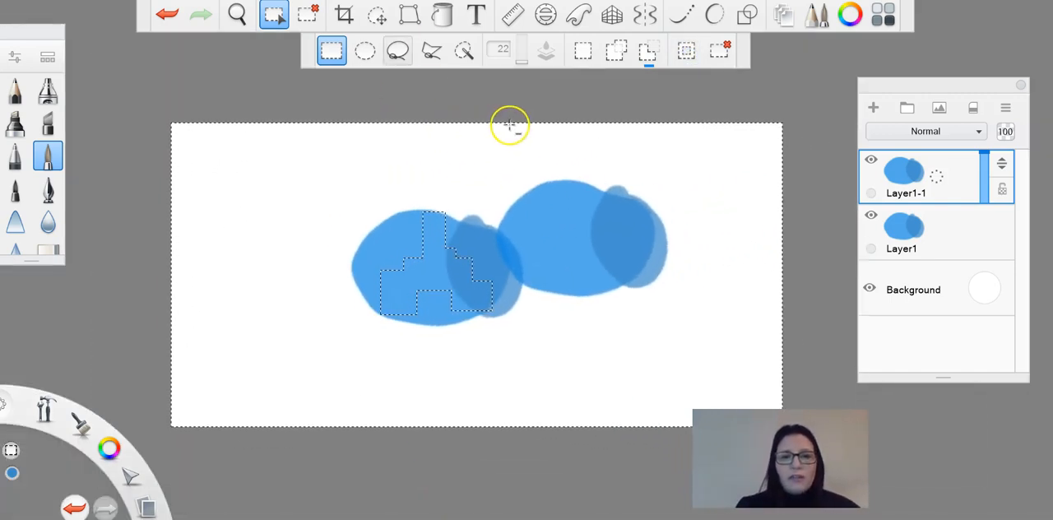
pyautogui.moveTo(789, 305)
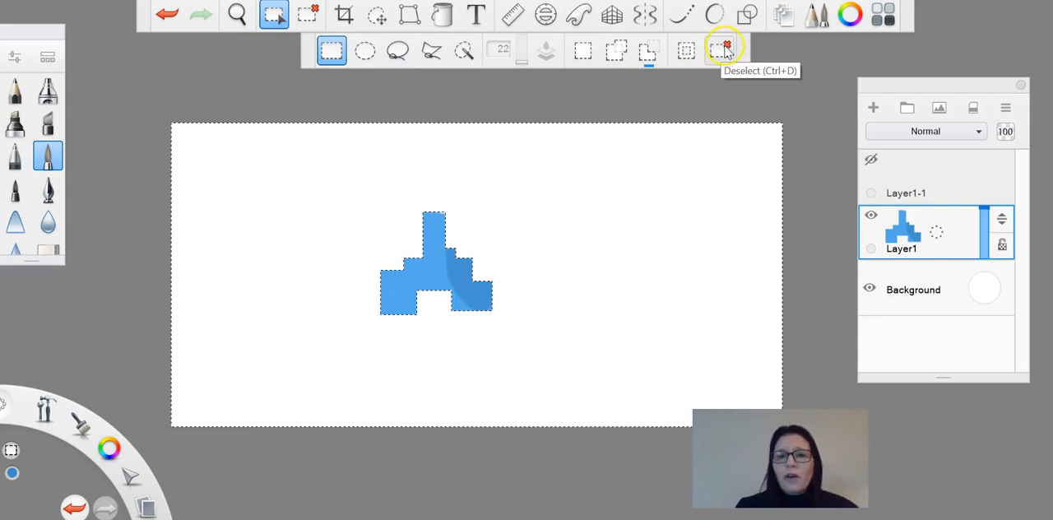
# Deselect the blocky shape, leave selection mode and bring the selection tools back.
pyautogui.click(725, 49)
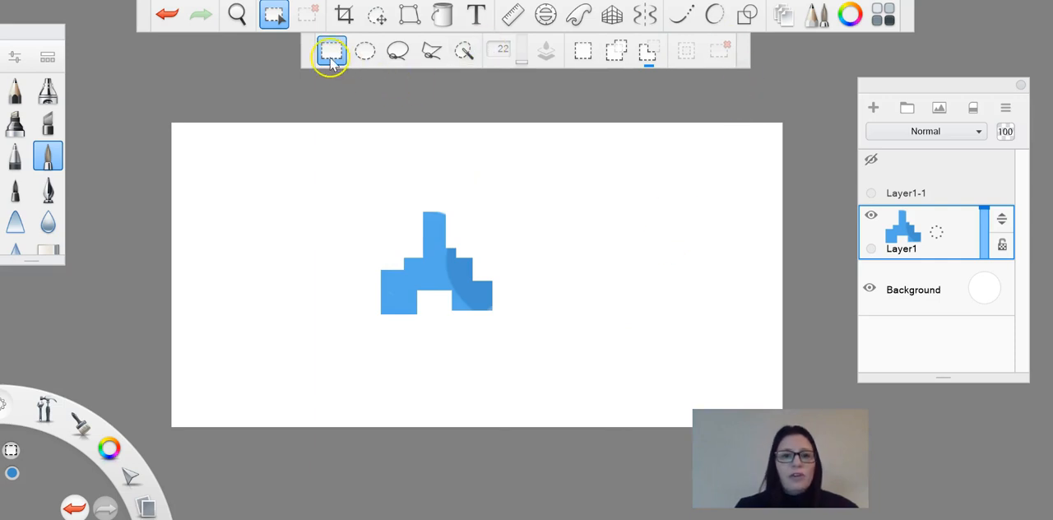
pyautogui.click(273, 15)
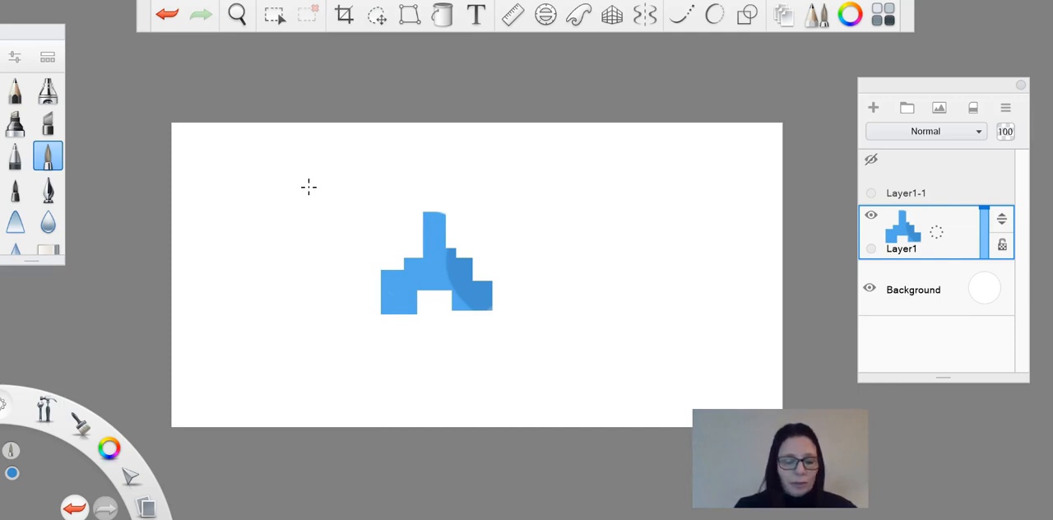
pyautogui.moveTo(574, 221)
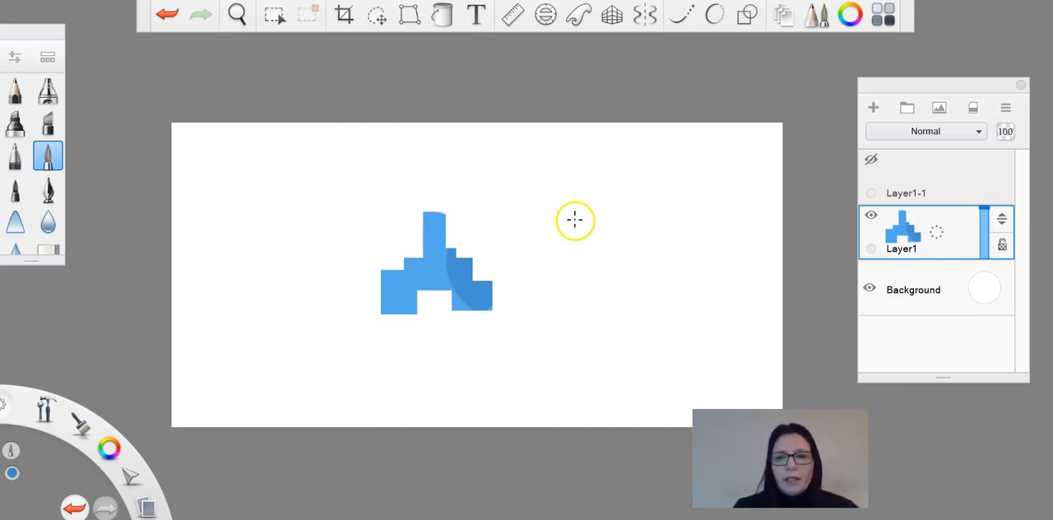
pyautogui.click(273, 15)
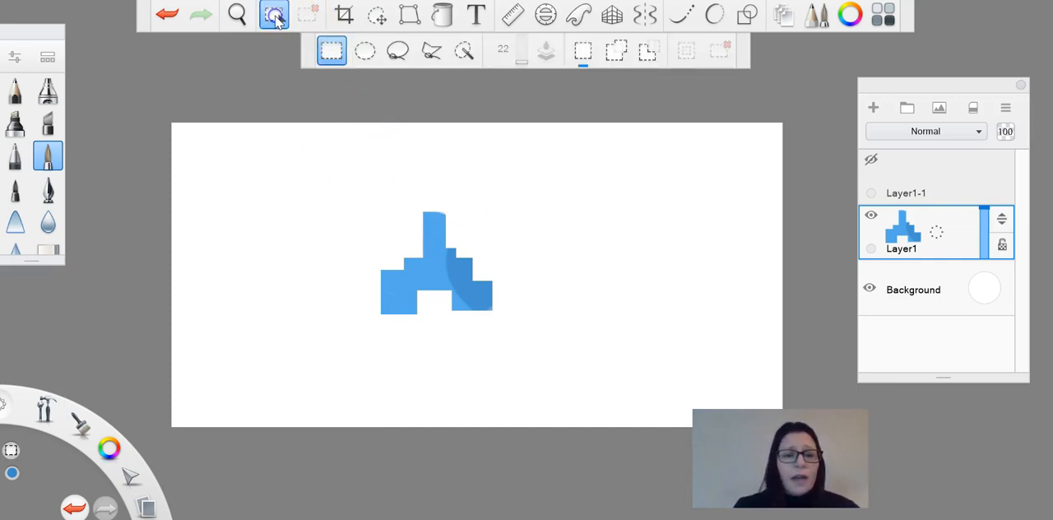